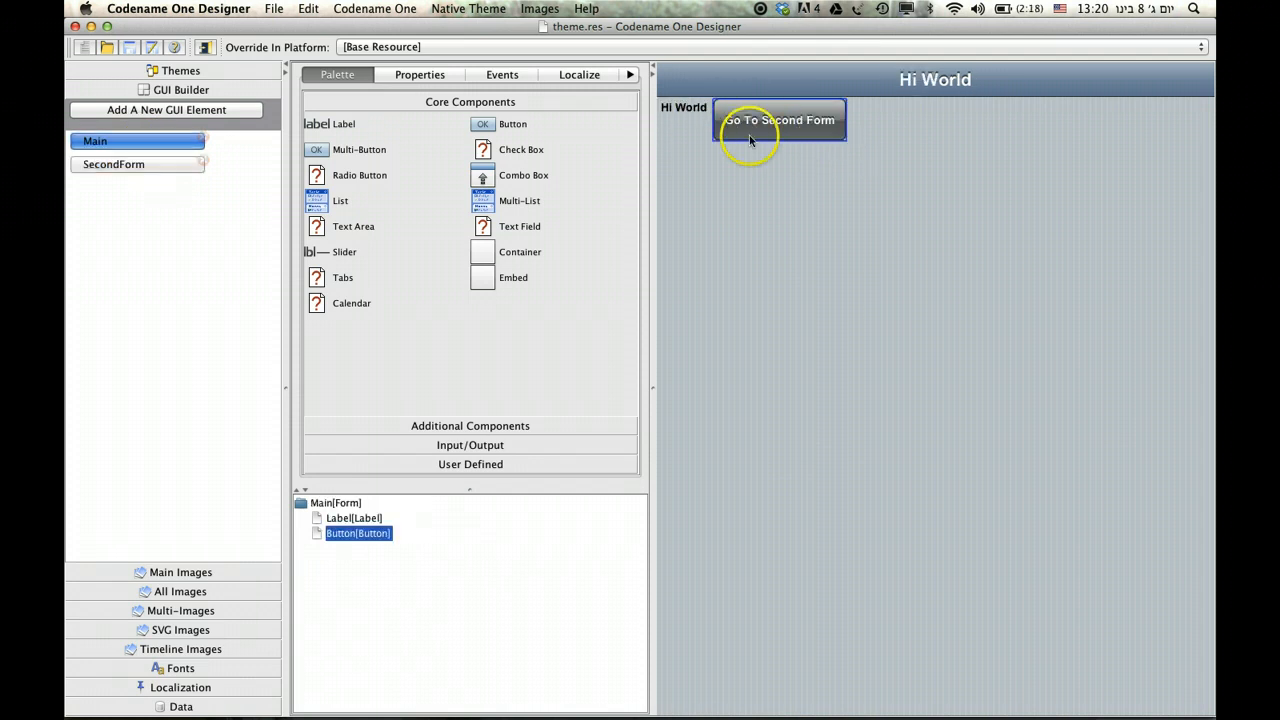
- Select the Main form's label and "Go To Second Form" button and delete them
click(684, 108)
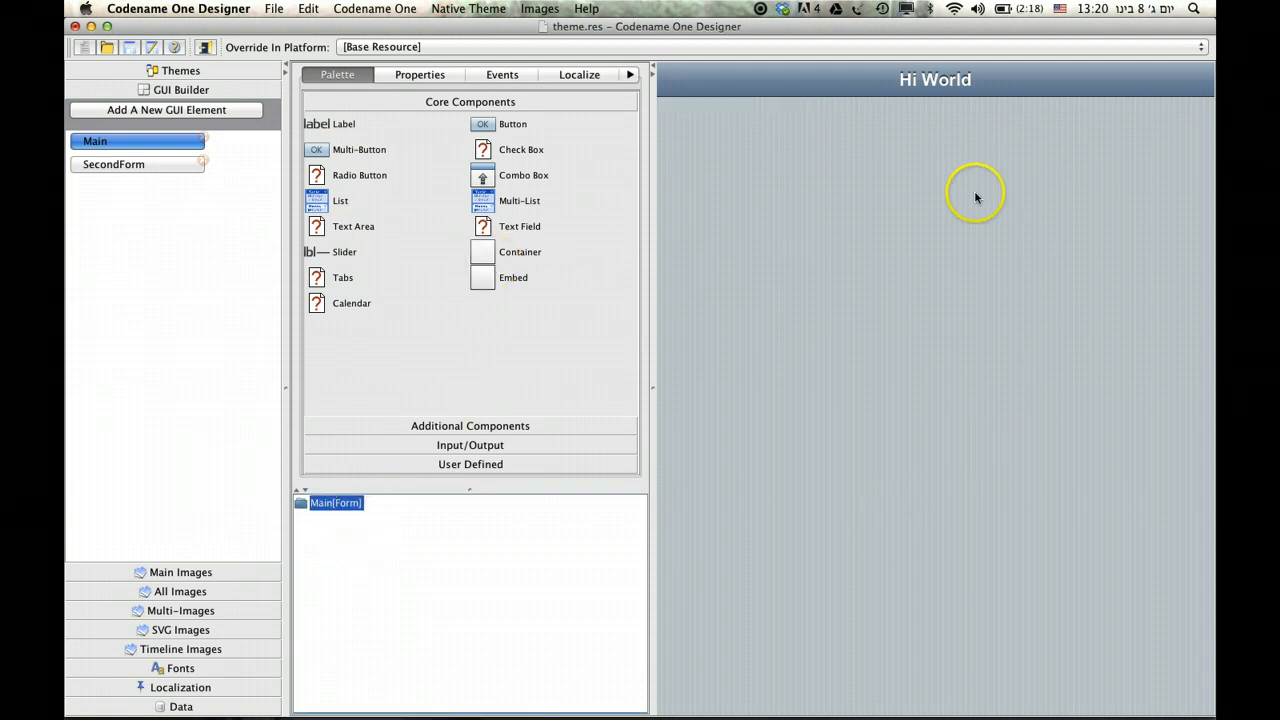
- Show the Main form's Properties and begin editing its Layout property
click(420, 74)
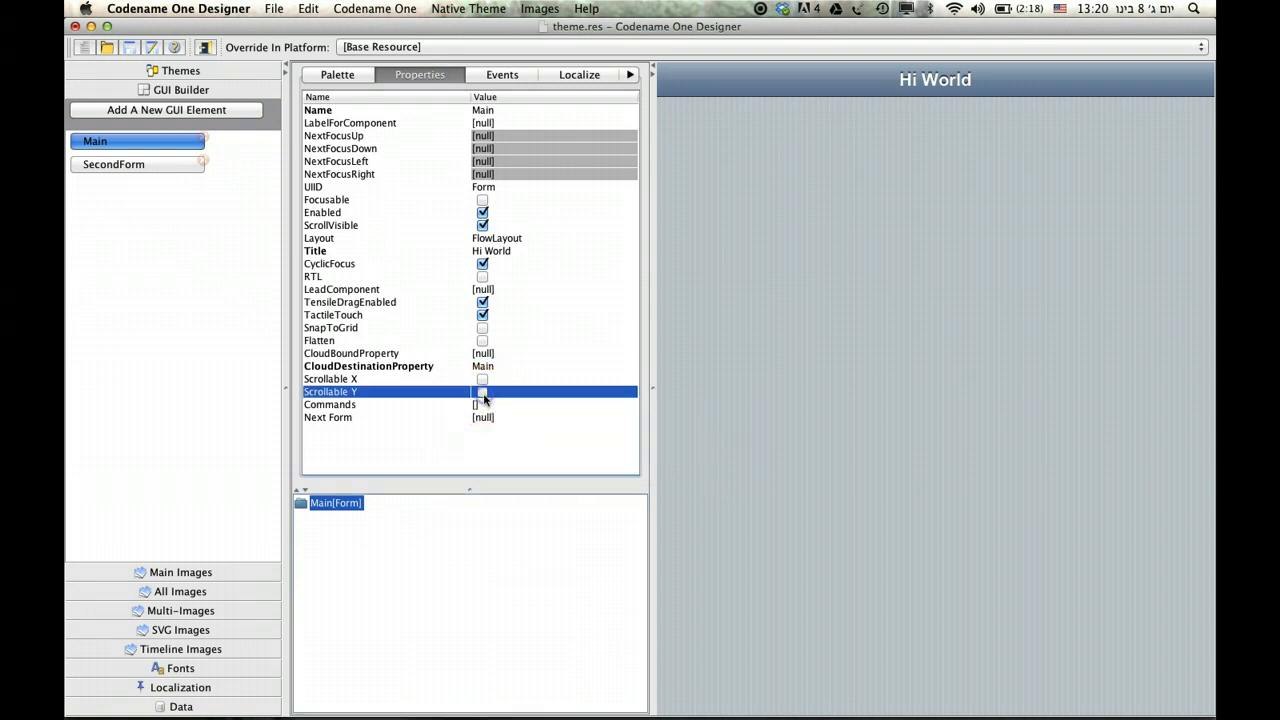
mouse_move(430, 378)
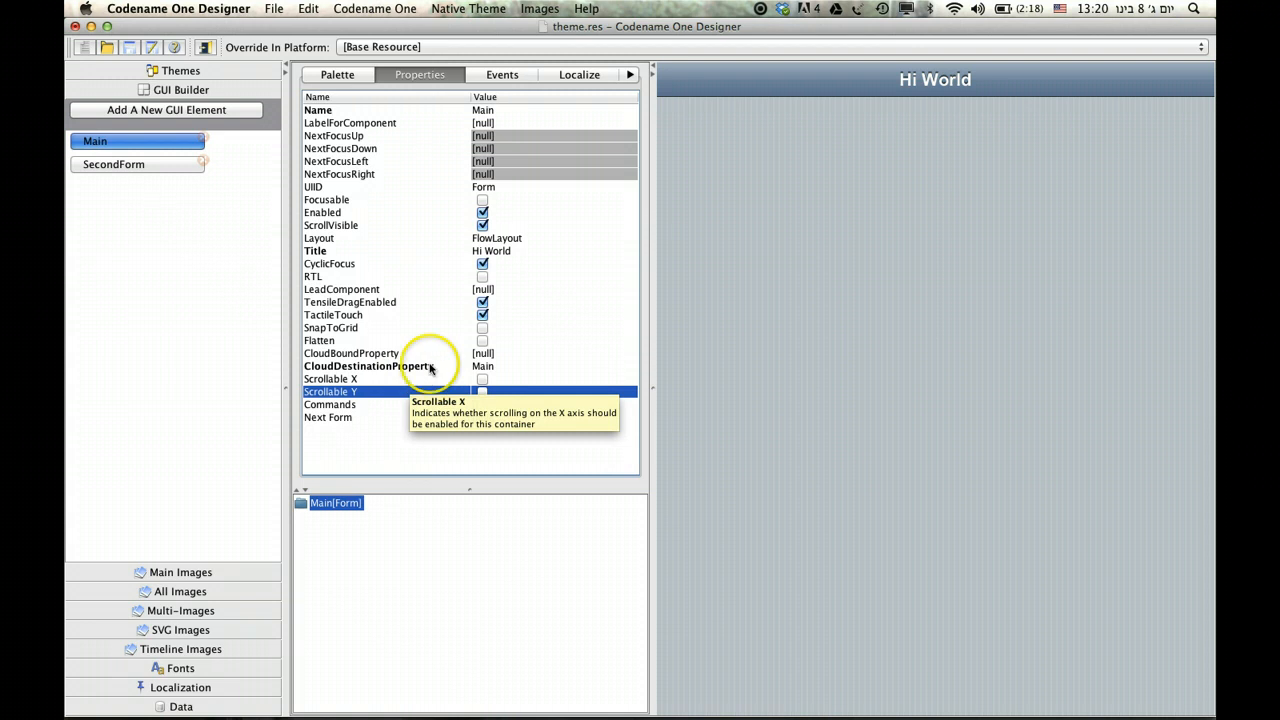
click(318, 238)
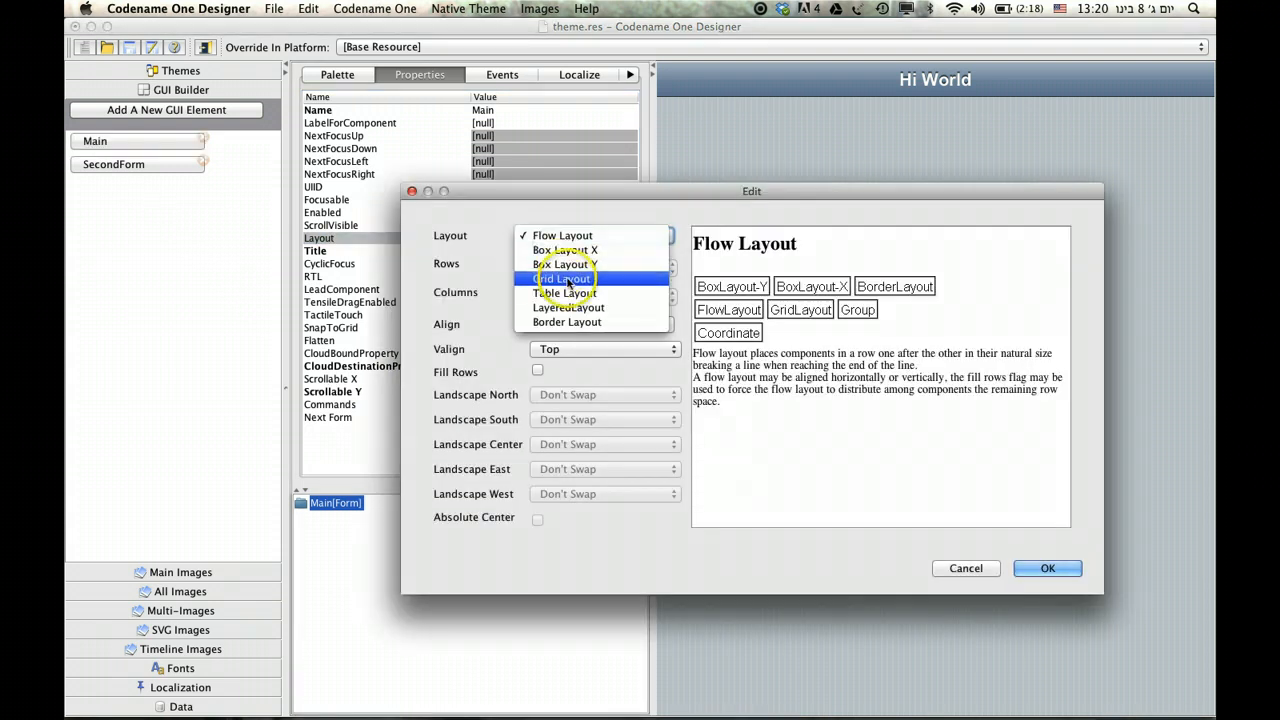
- Change the Main form from Flow Layout to Border Layout, then show the Palette of core components
click(568, 322)
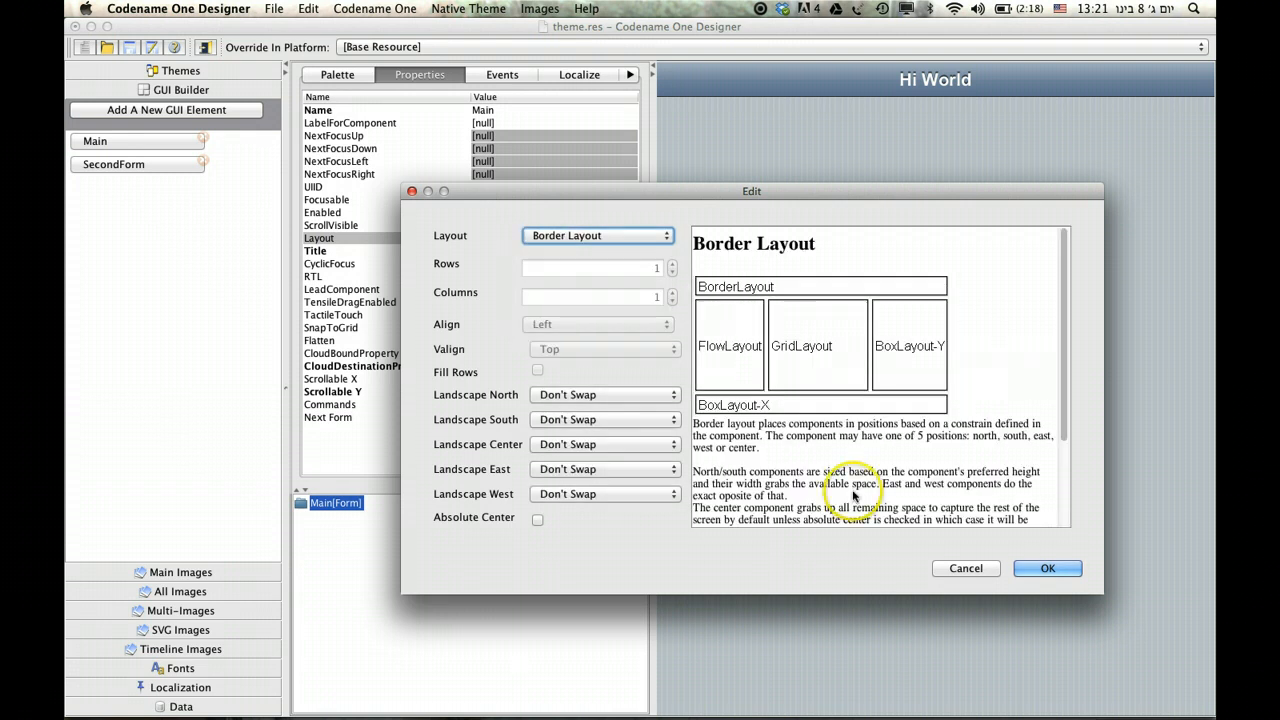
click(1048, 568)
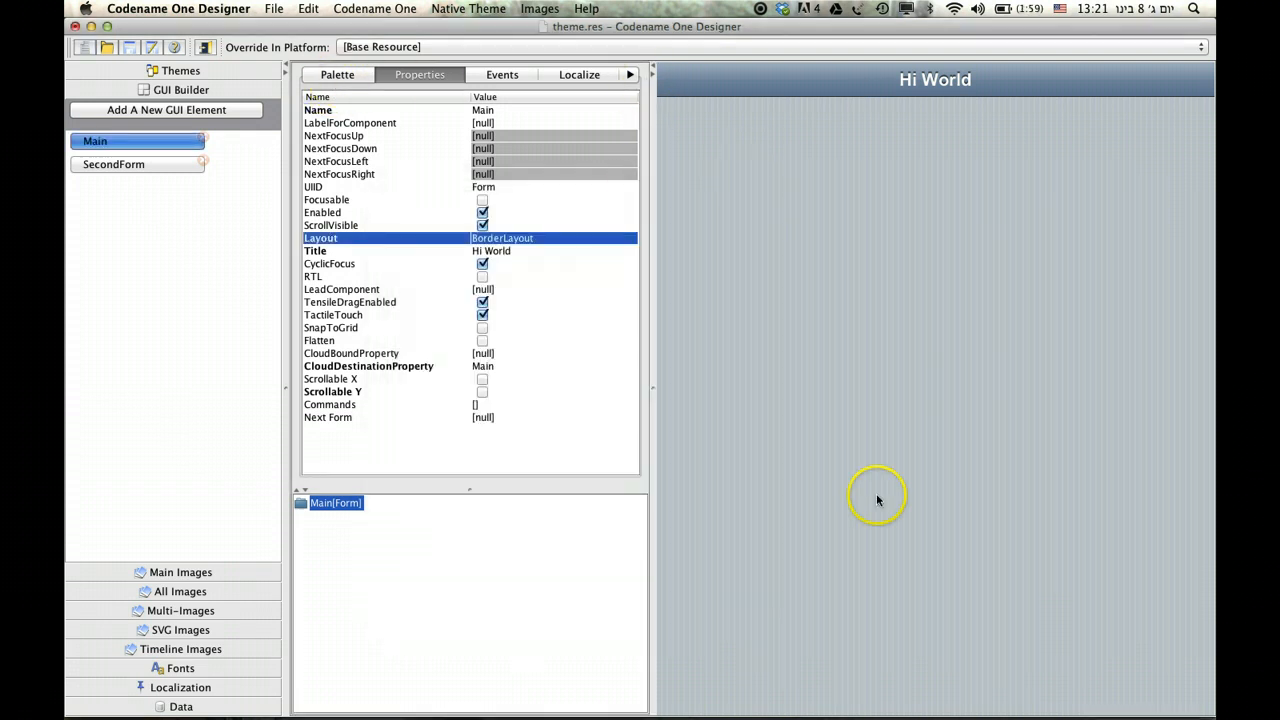
mouse_move(1024, 296)
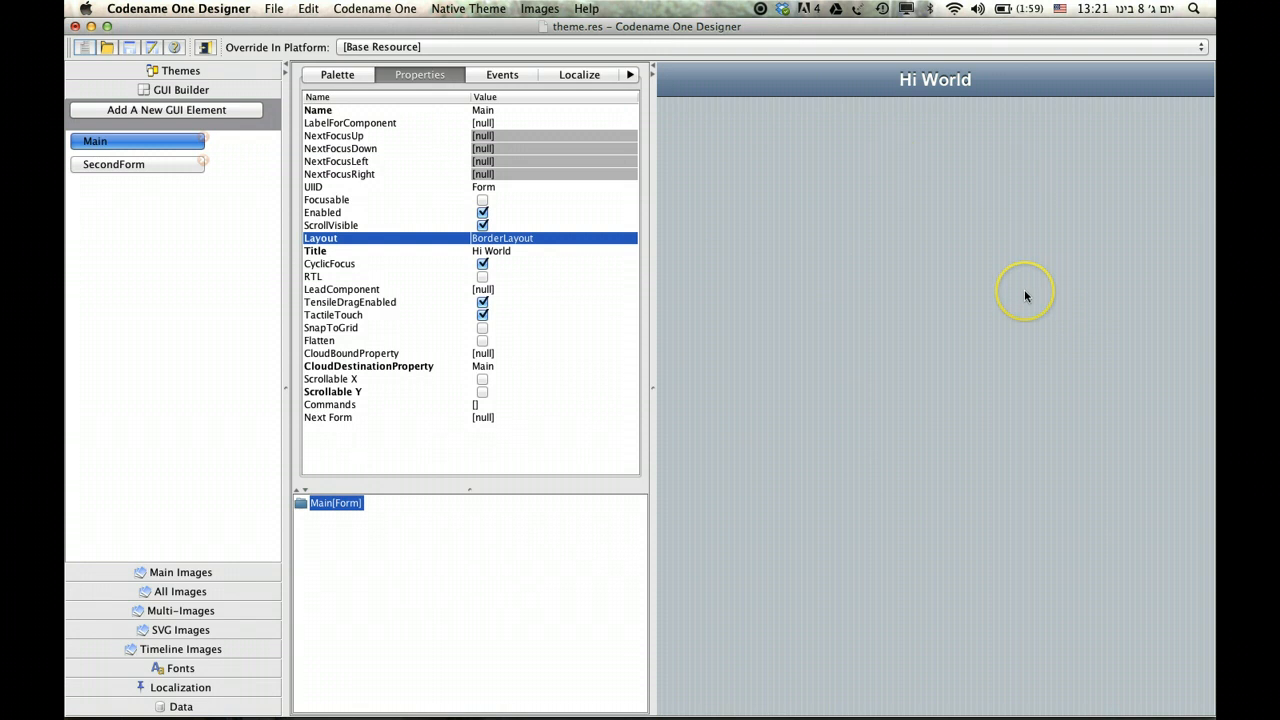
mouse_move(1024, 294)
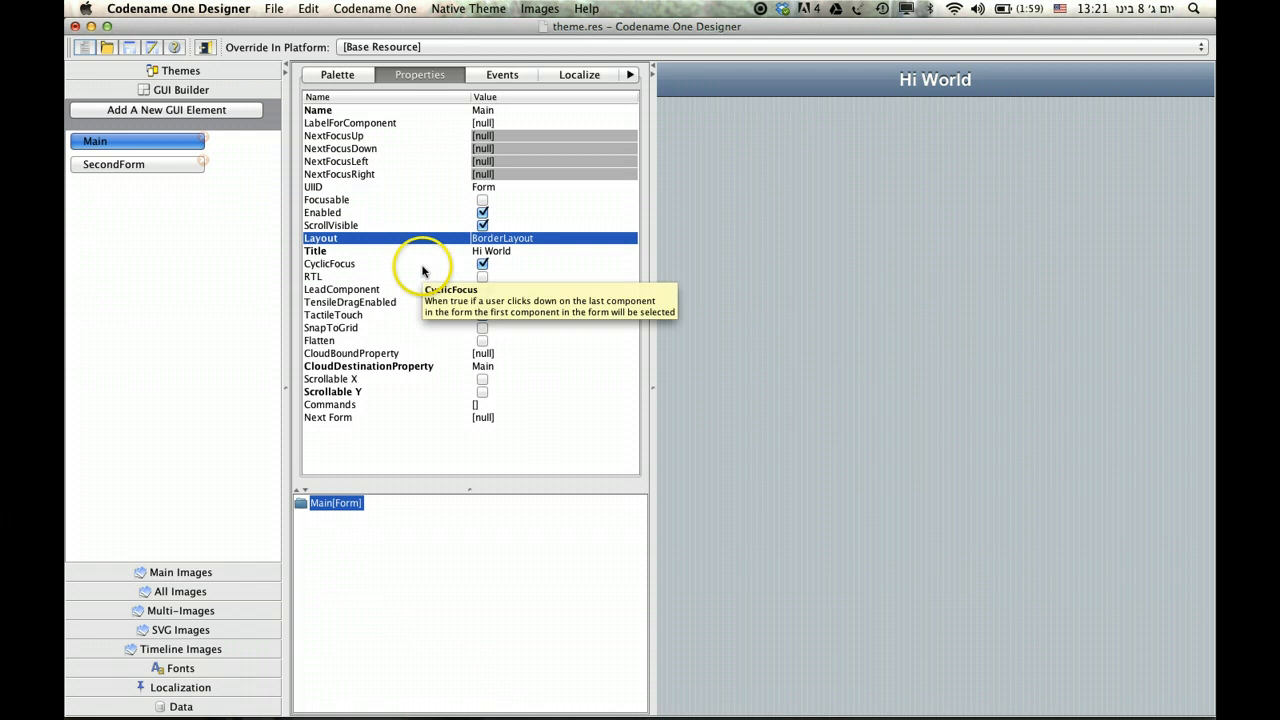
click(336, 74)
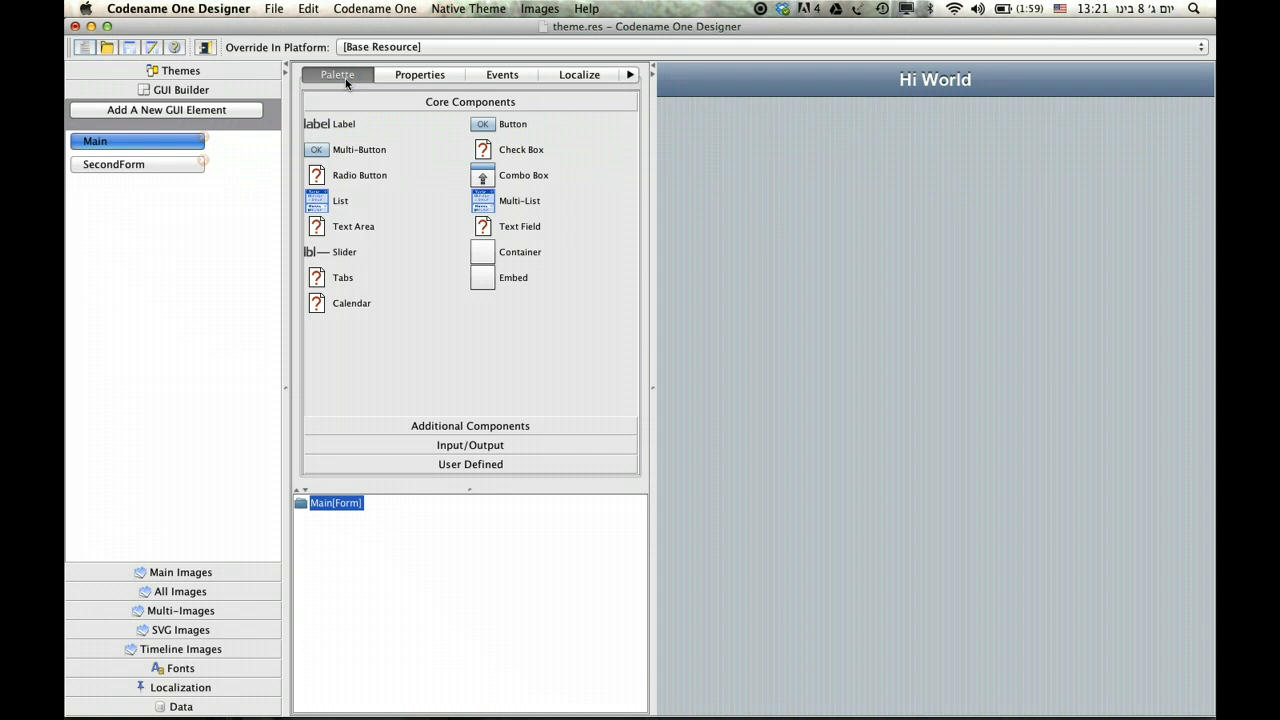
mouse_move(380, 238)
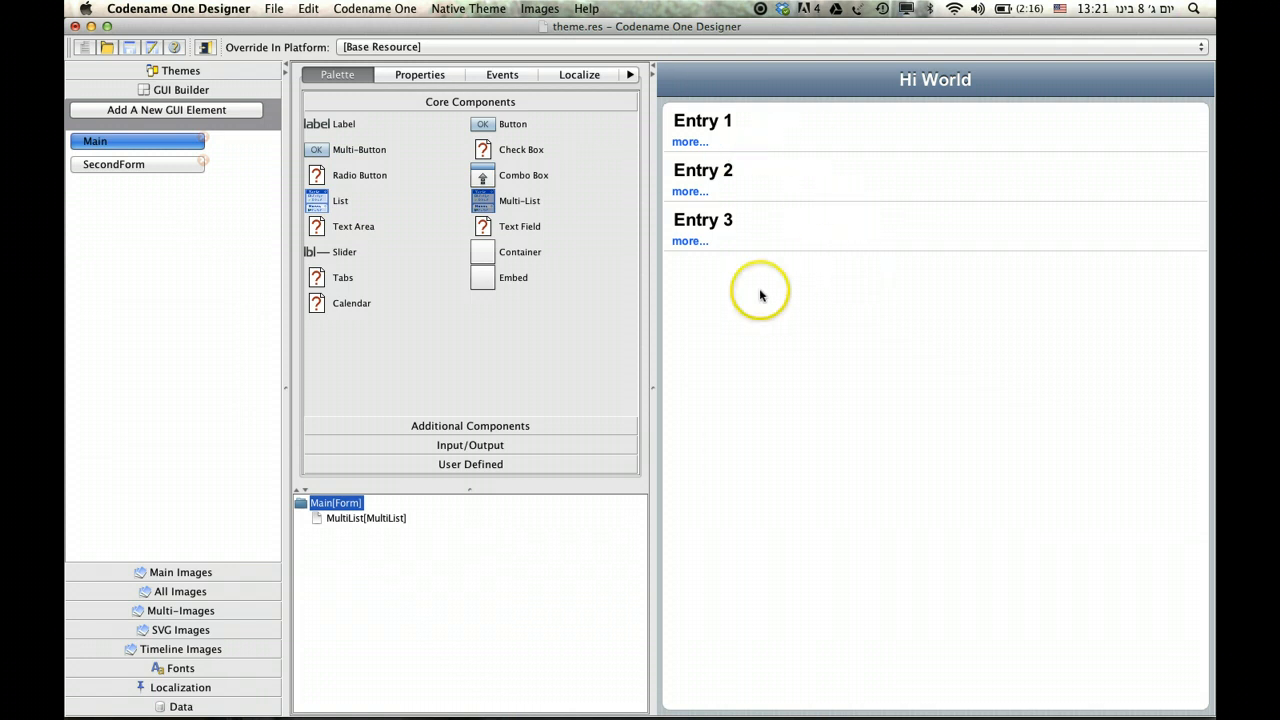
- With the Multi-List (Entry 1-3) placed on the form, show the form's Properties again
click(420, 74)
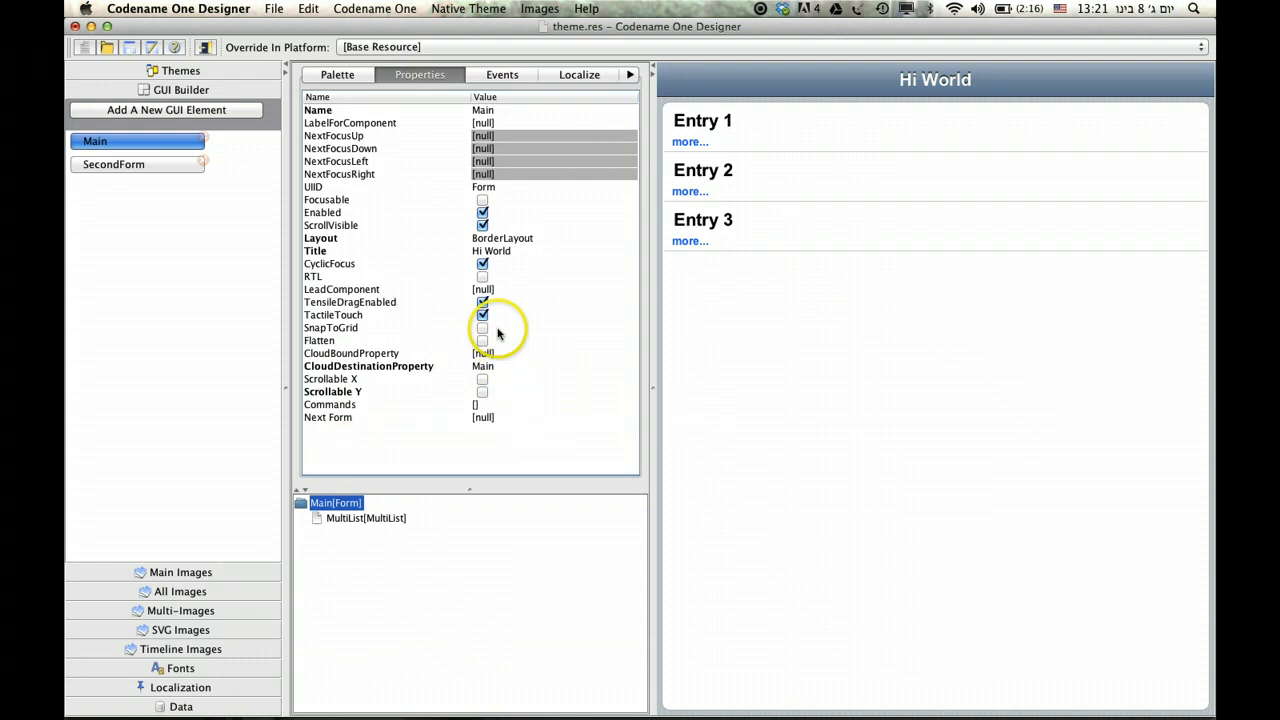
mouse_move(490, 284)
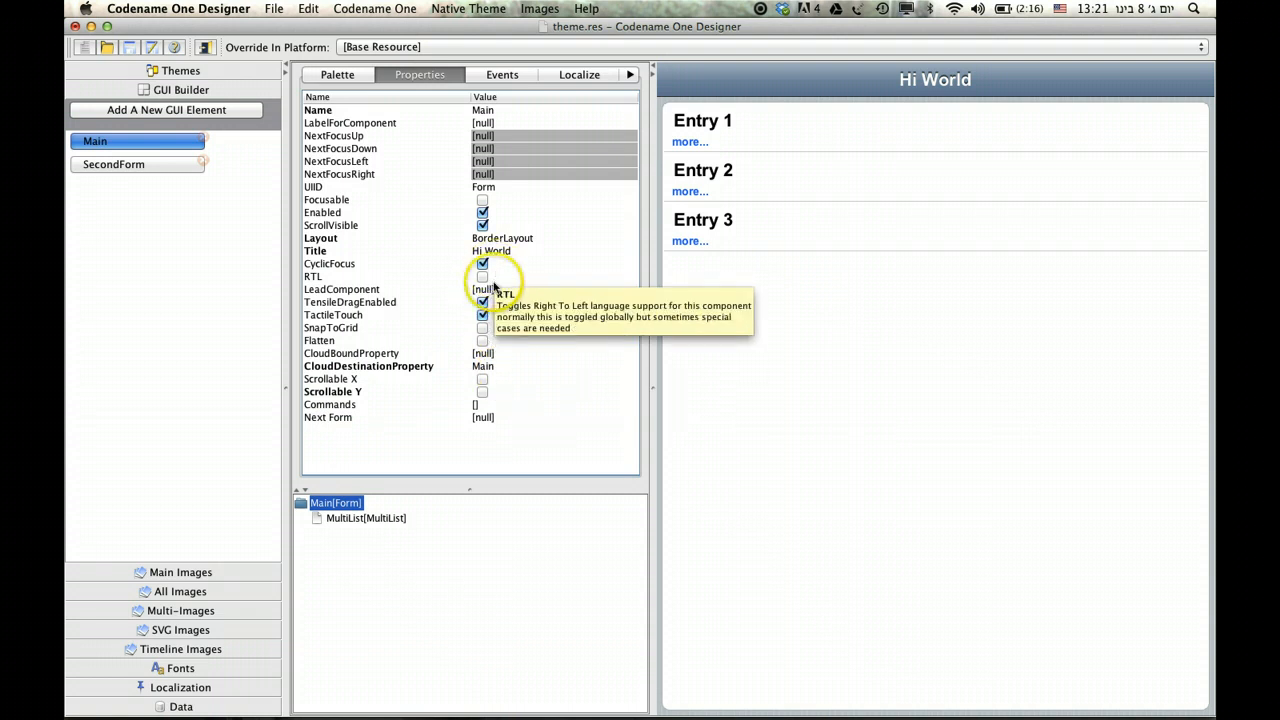
- Select the MultiList in the tree and start editing its ListItems value
click(364, 518)
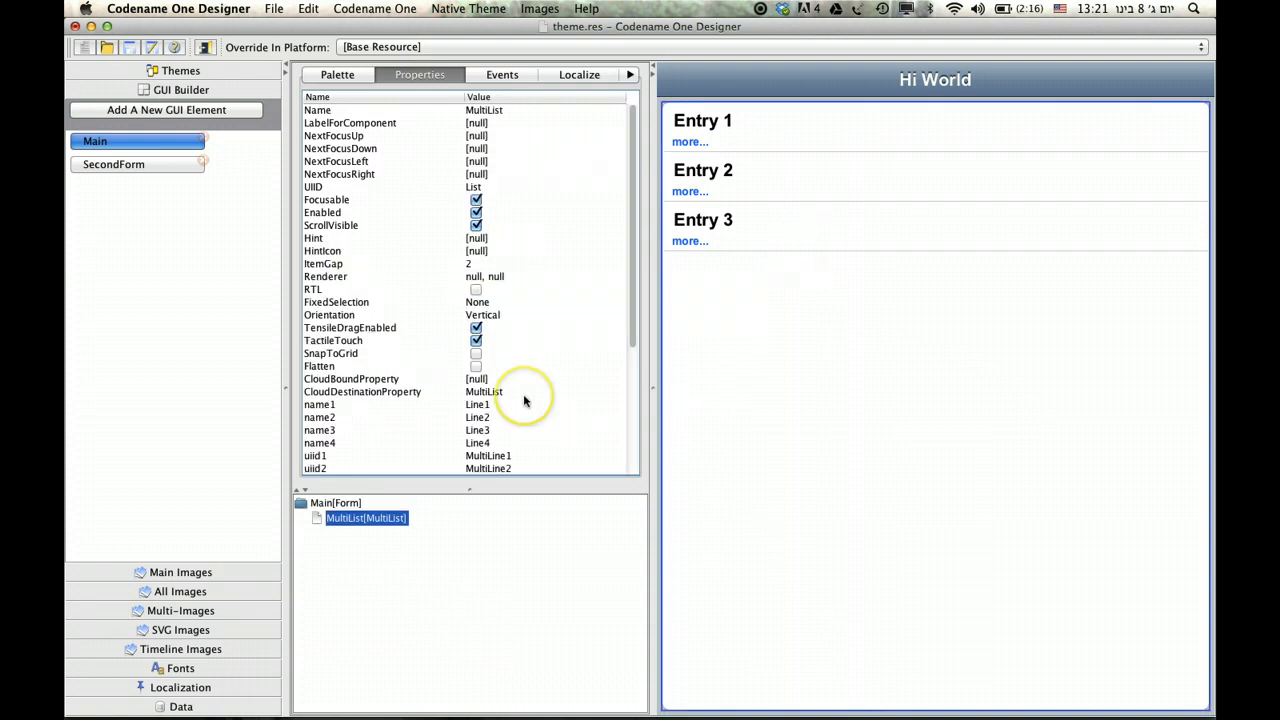
scroll(down, 3)
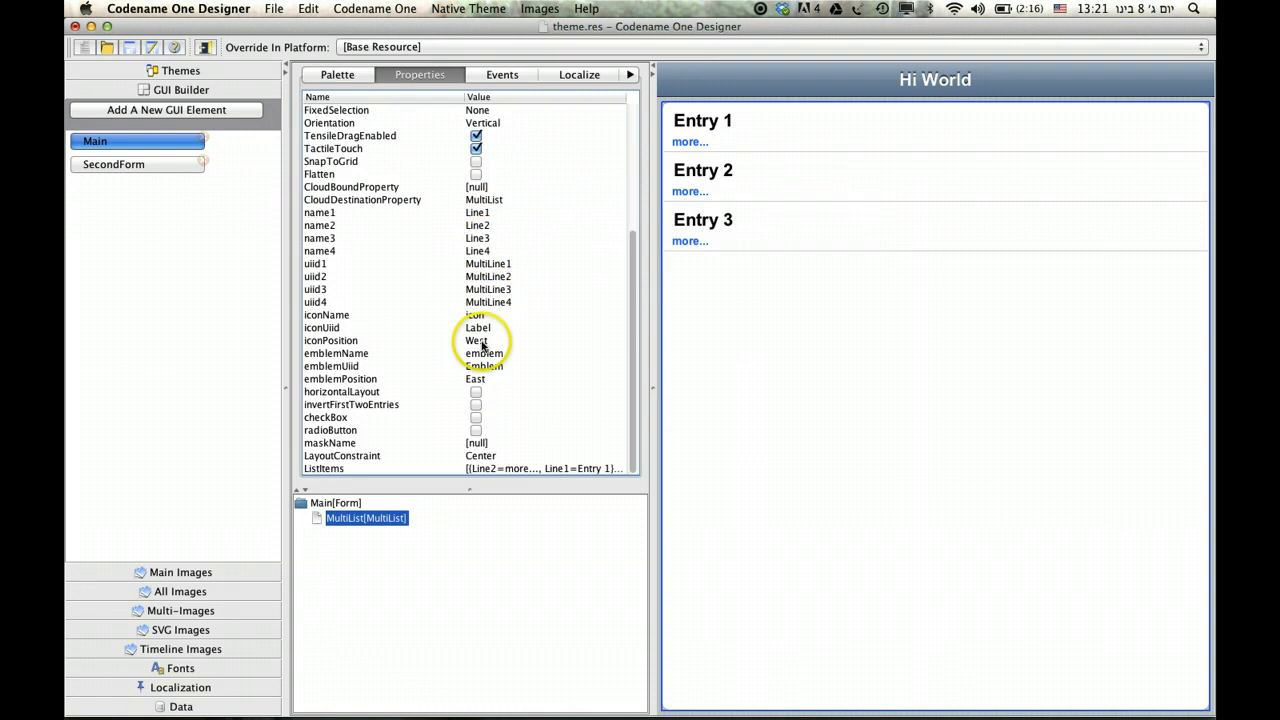
mouse_move(496, 462)
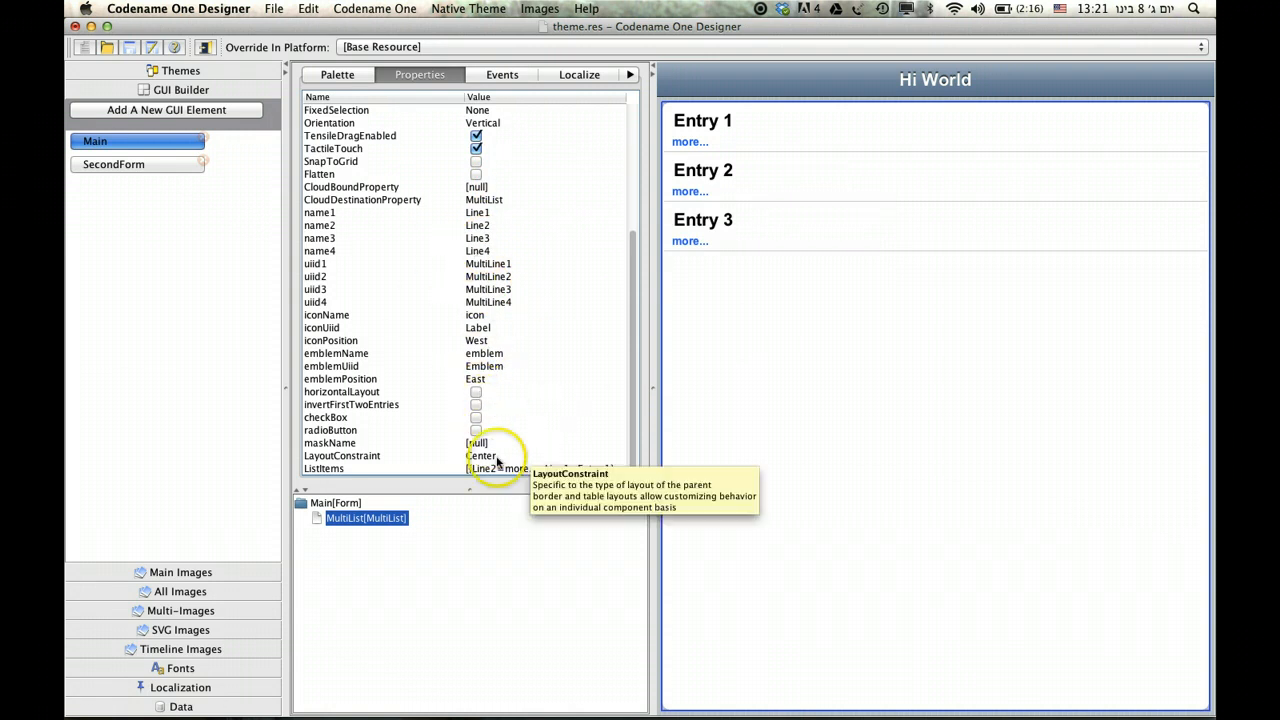
mouse_move(524, 468)
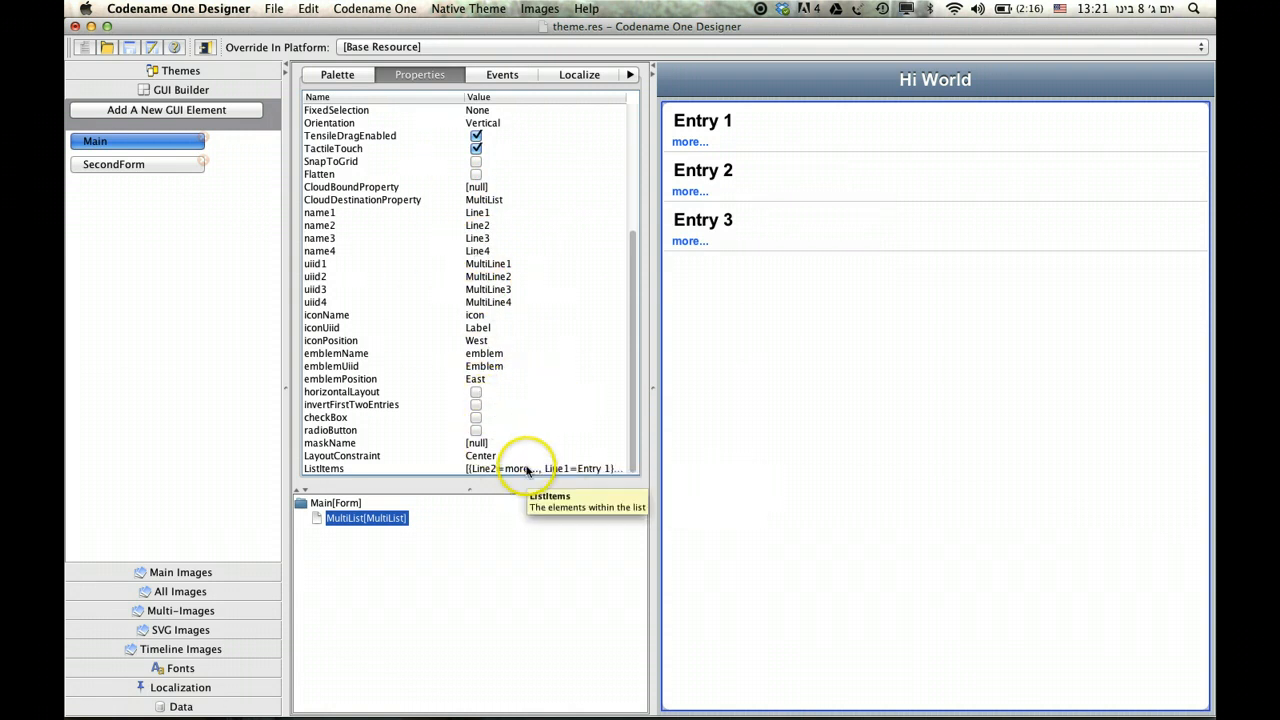
click(530, 468)
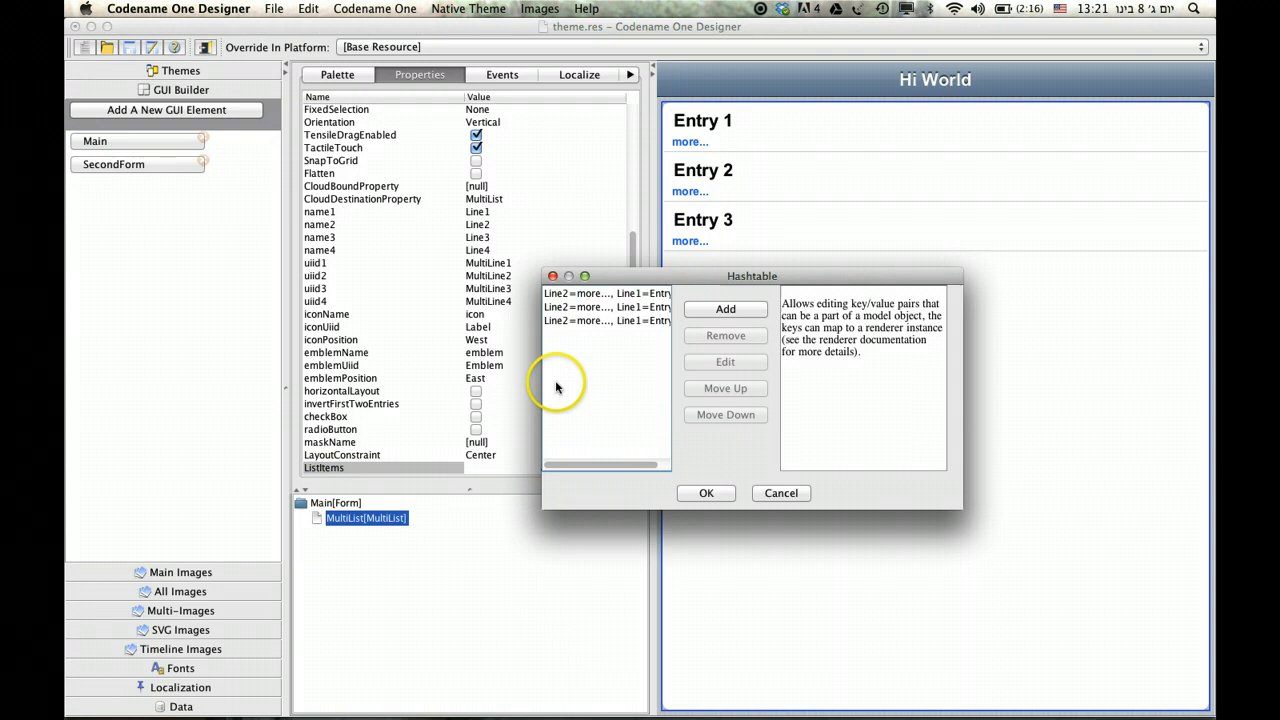
- Change the first list entry's Line2 value from "more..." to sdfsgfdg
click(724, 362)
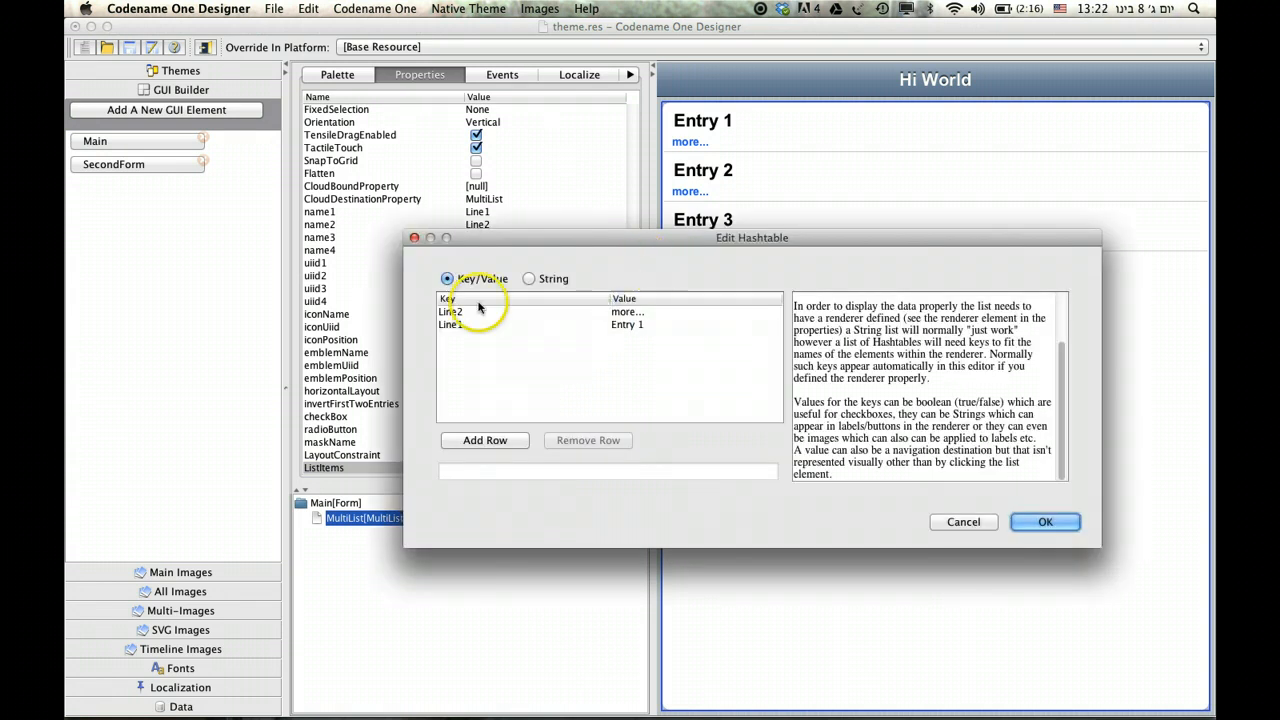
double_click(452, 312)
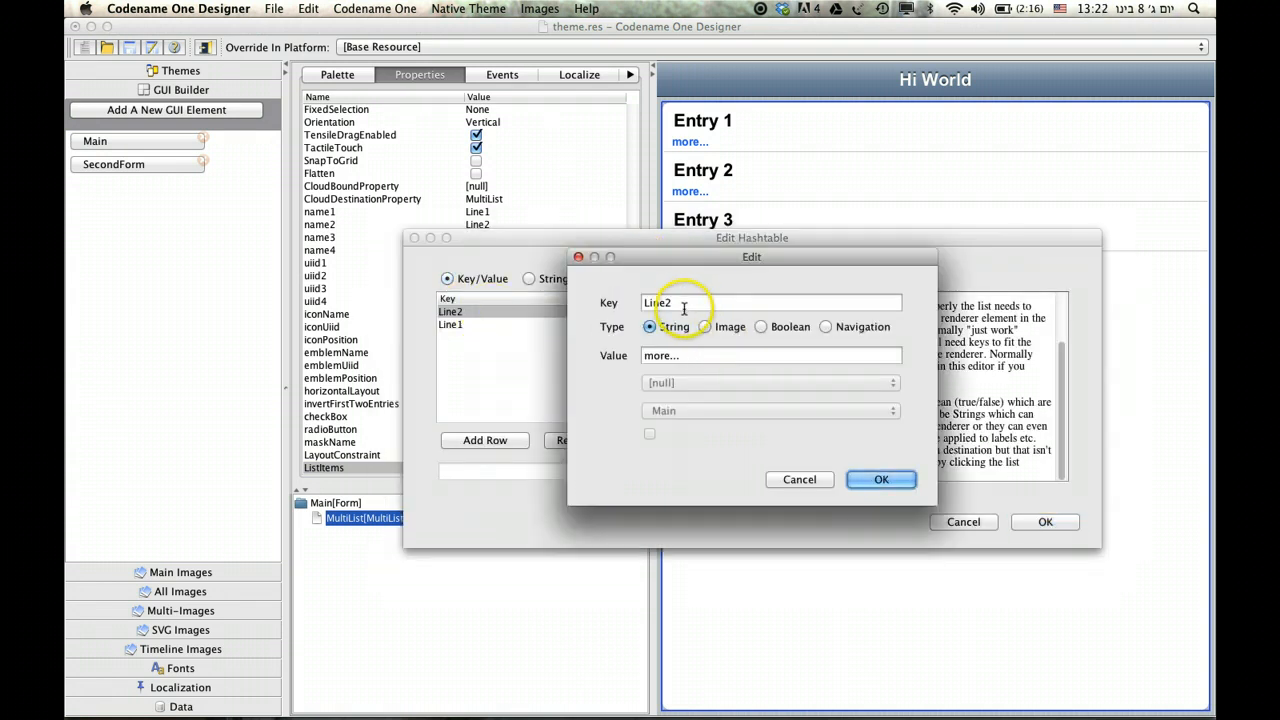
text(sdfsefdg)
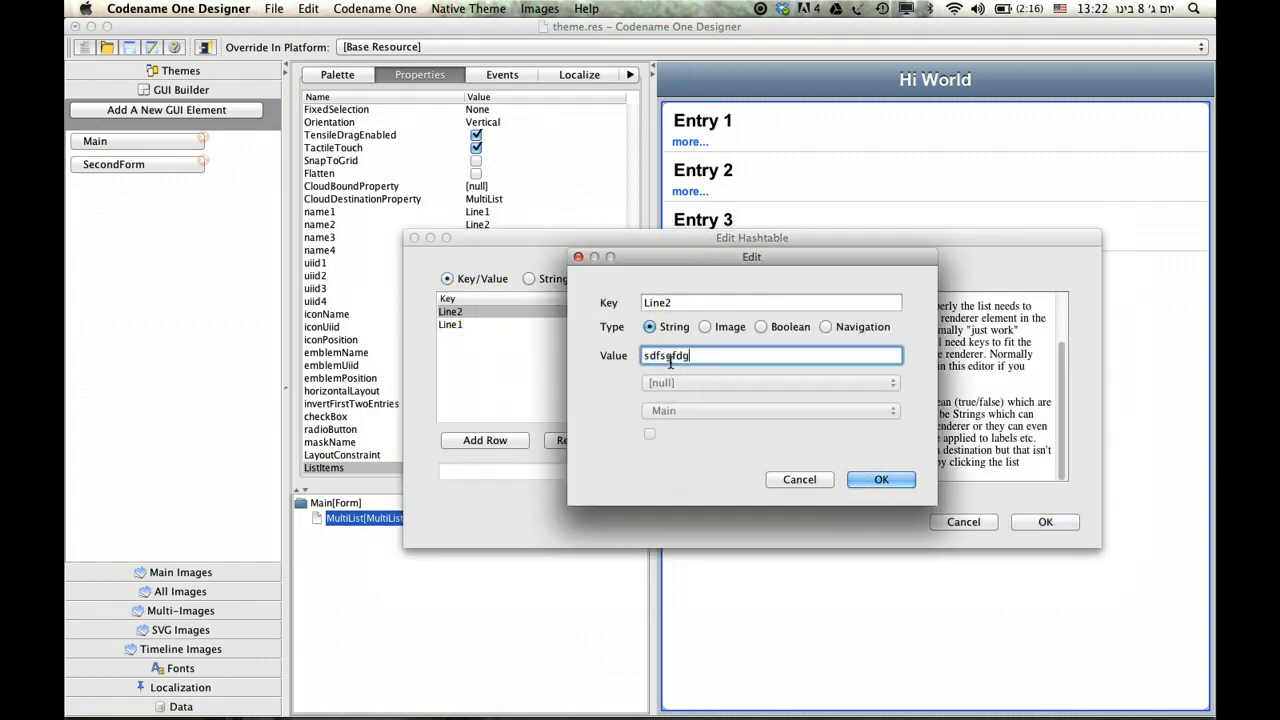
click(880, 480)
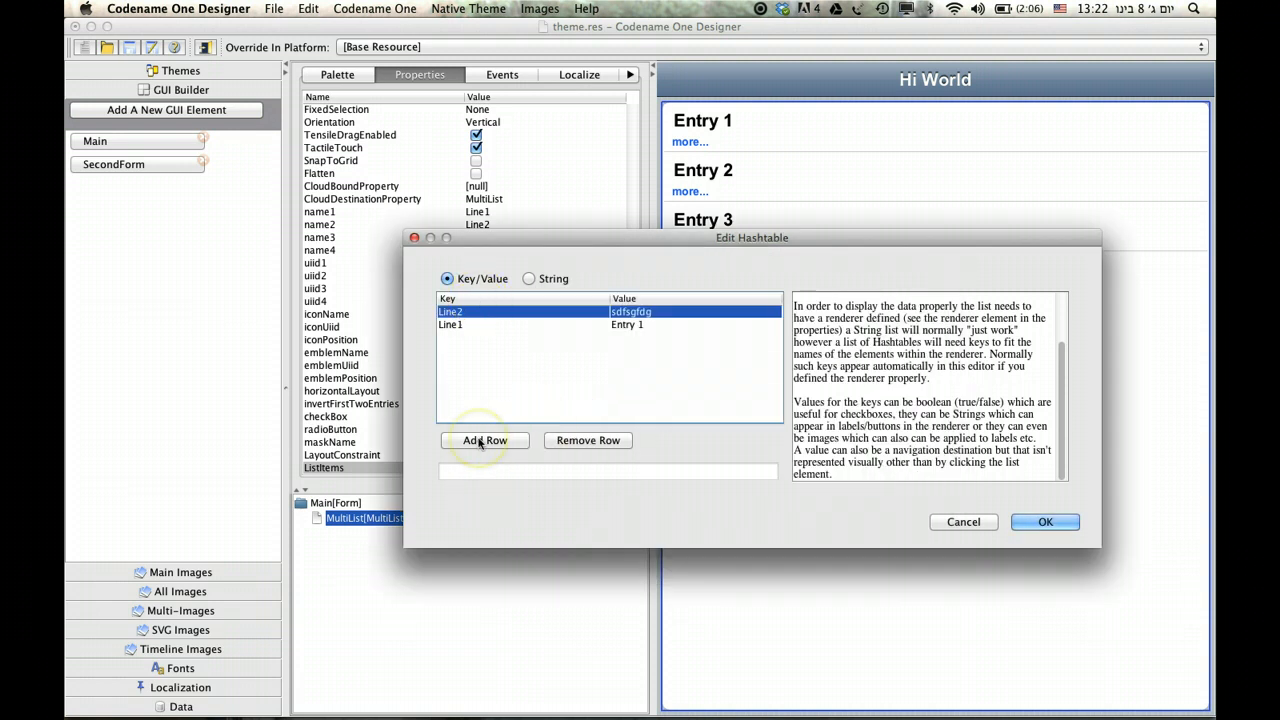
- Add another key named Line to the entry and apply the edited list items
click(484, 440)
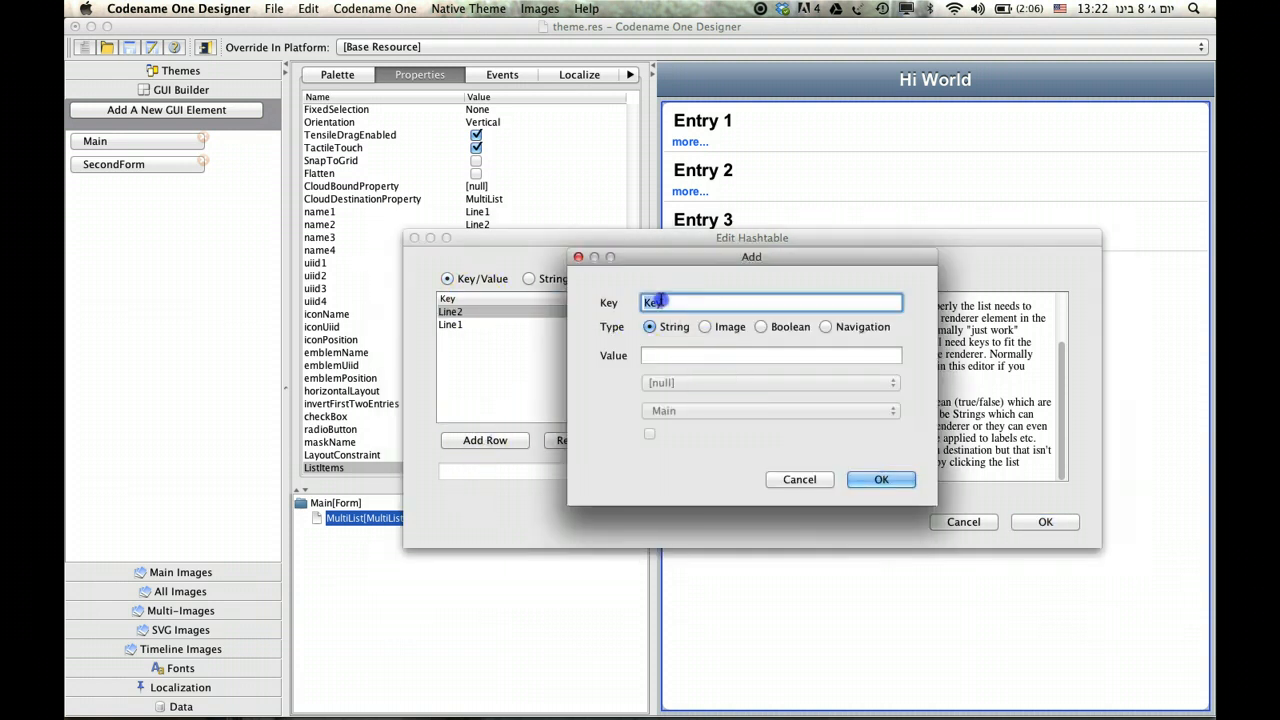
text(Line)
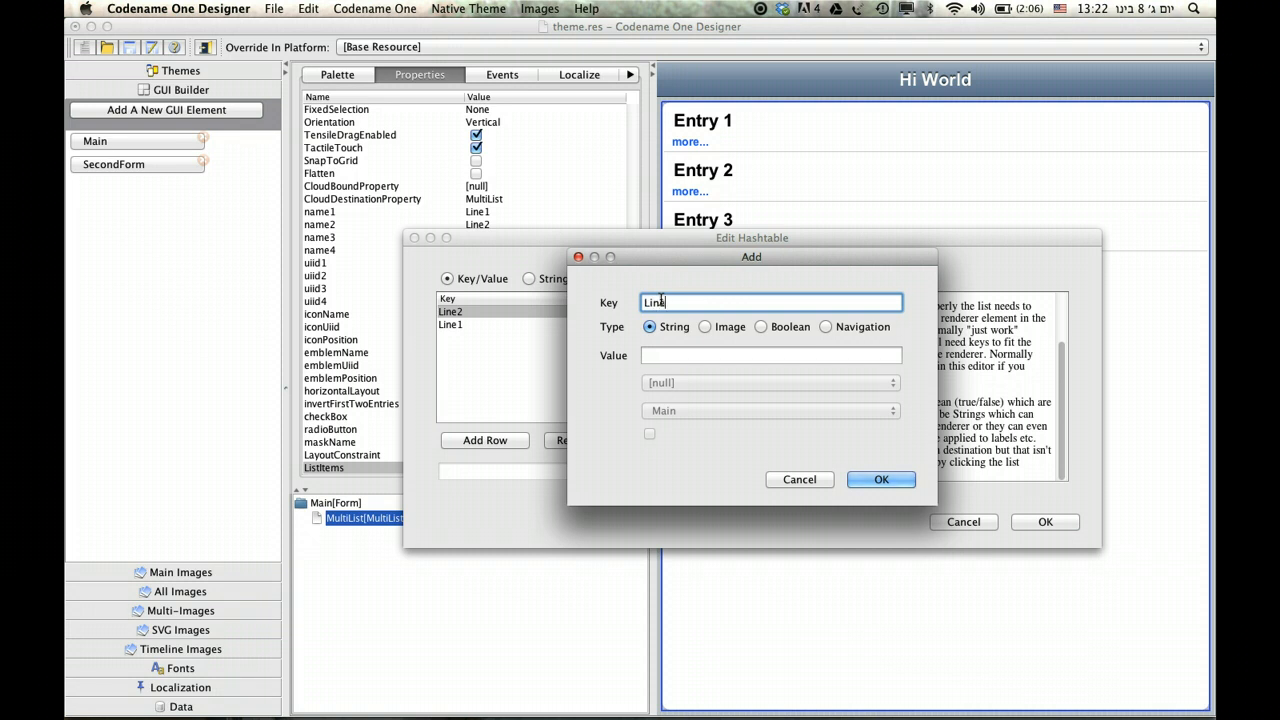
click(880, 480)
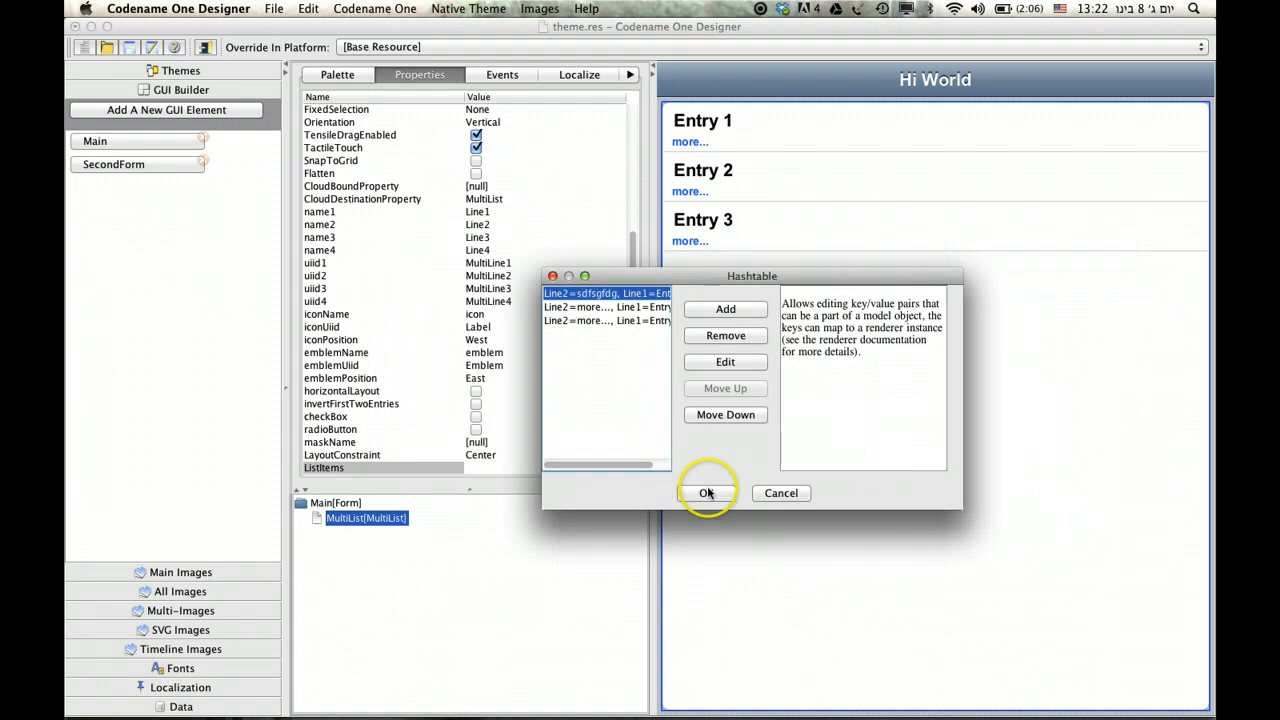
click(708, 492)
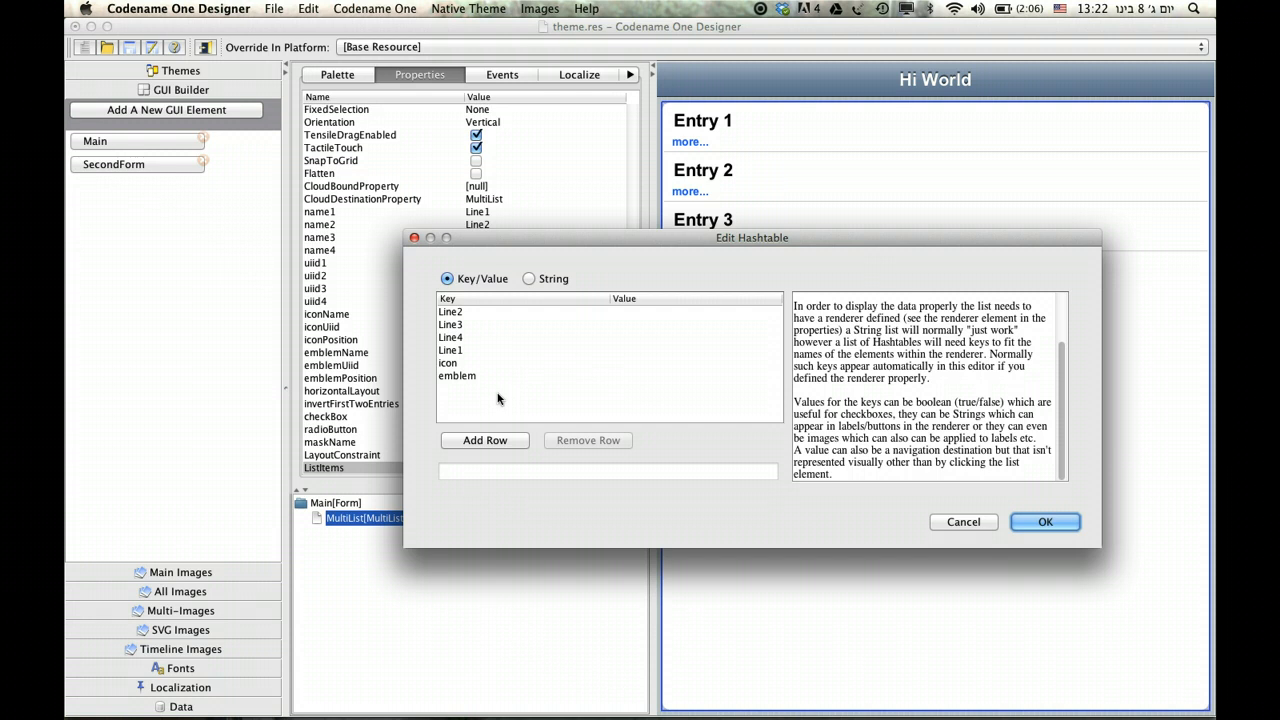
mouse_move(964, 520)
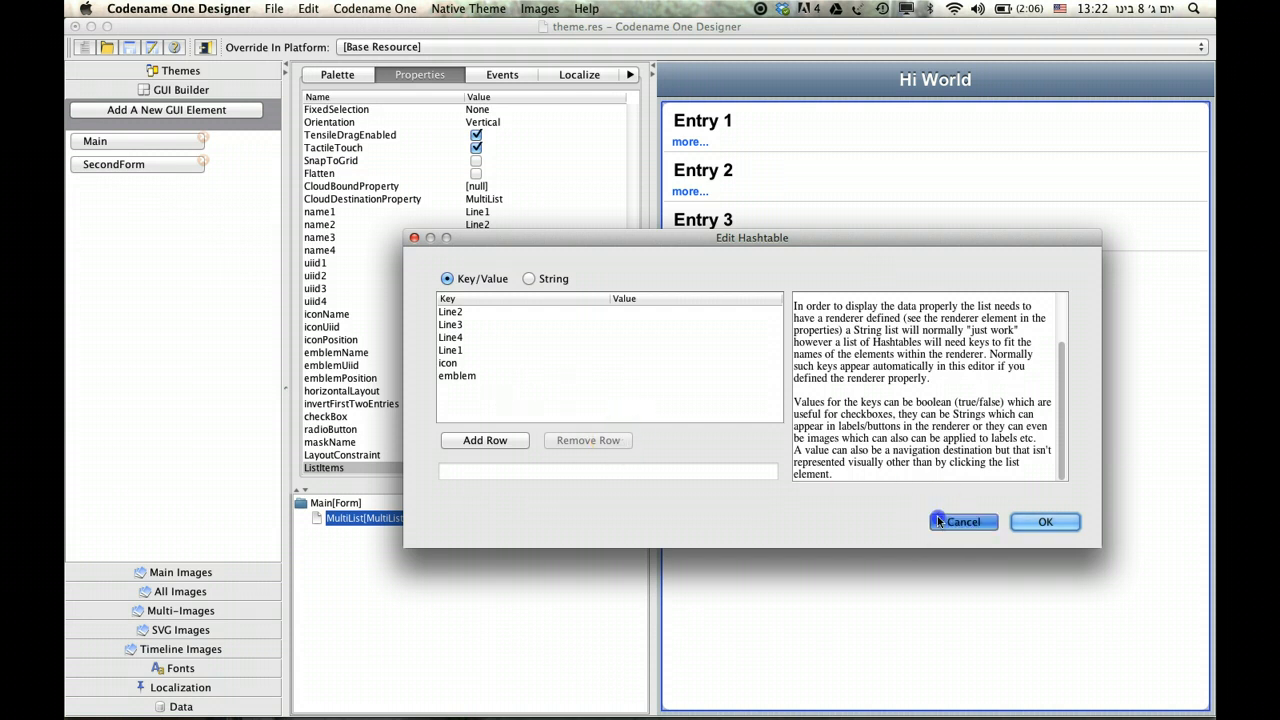
click(1044, 520)
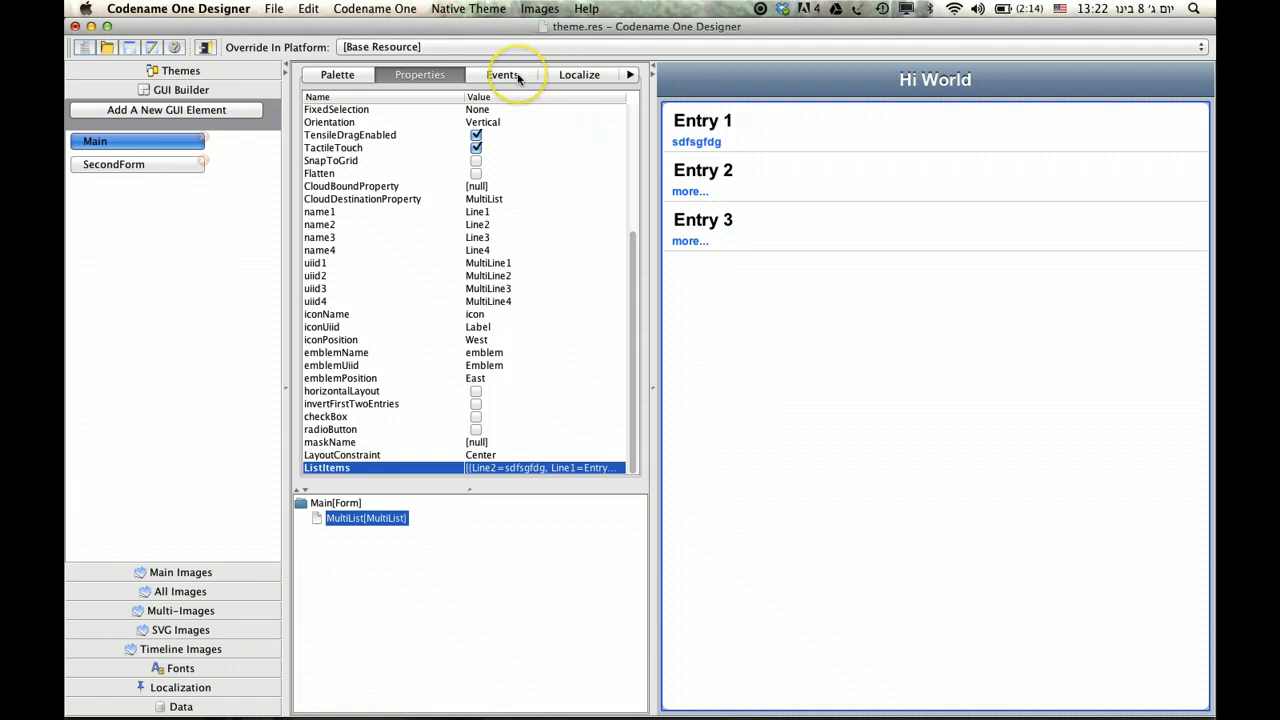
- From the Events list, generate the initListModelMultiList method so StateMachine.java opens in NetBeans
click(502, 74)
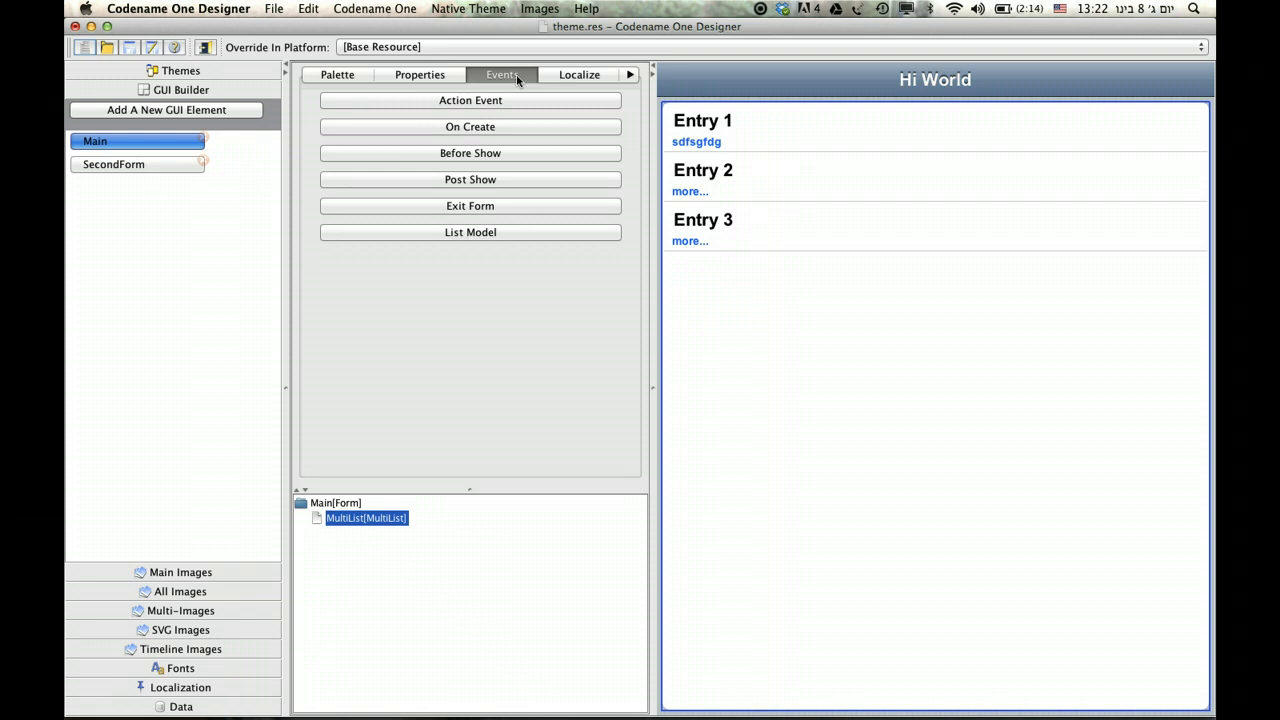
click(470, 232)
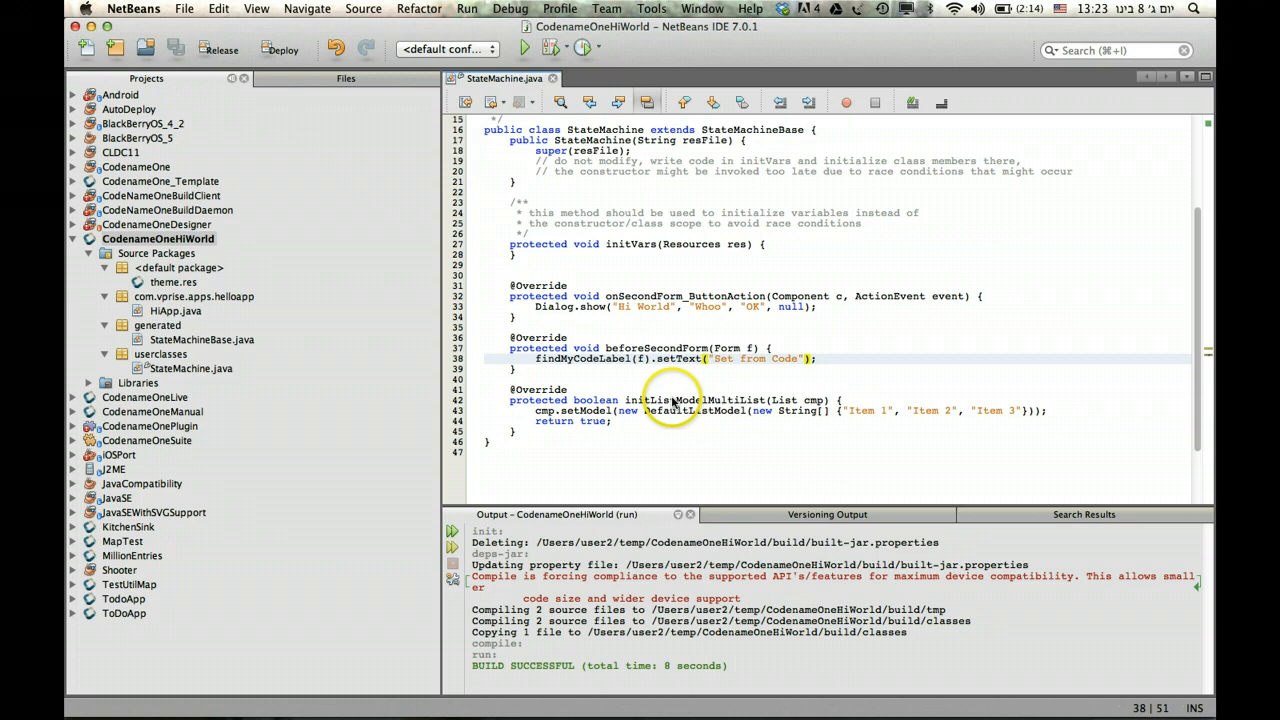
click(720, 410)
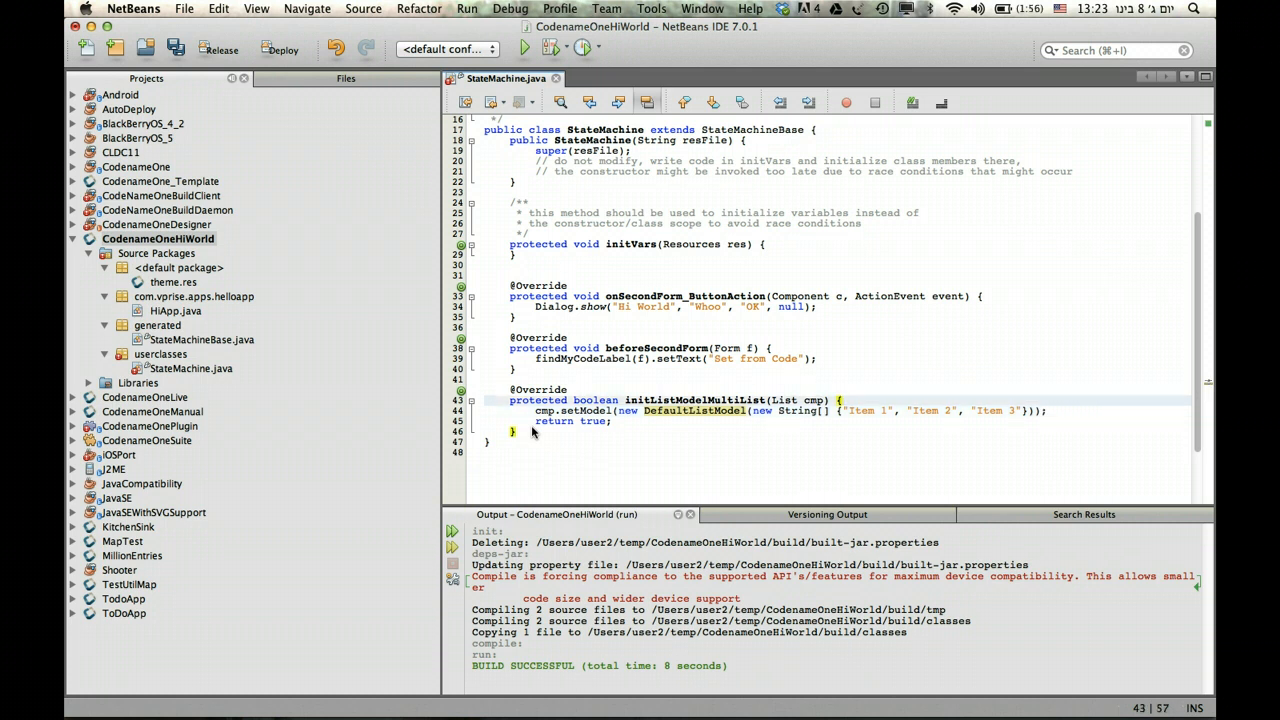
- Inside initListModelMultiList declare Vector vec = new Vector(); and Hashtable h = new Hashtable();
click(844, 400)
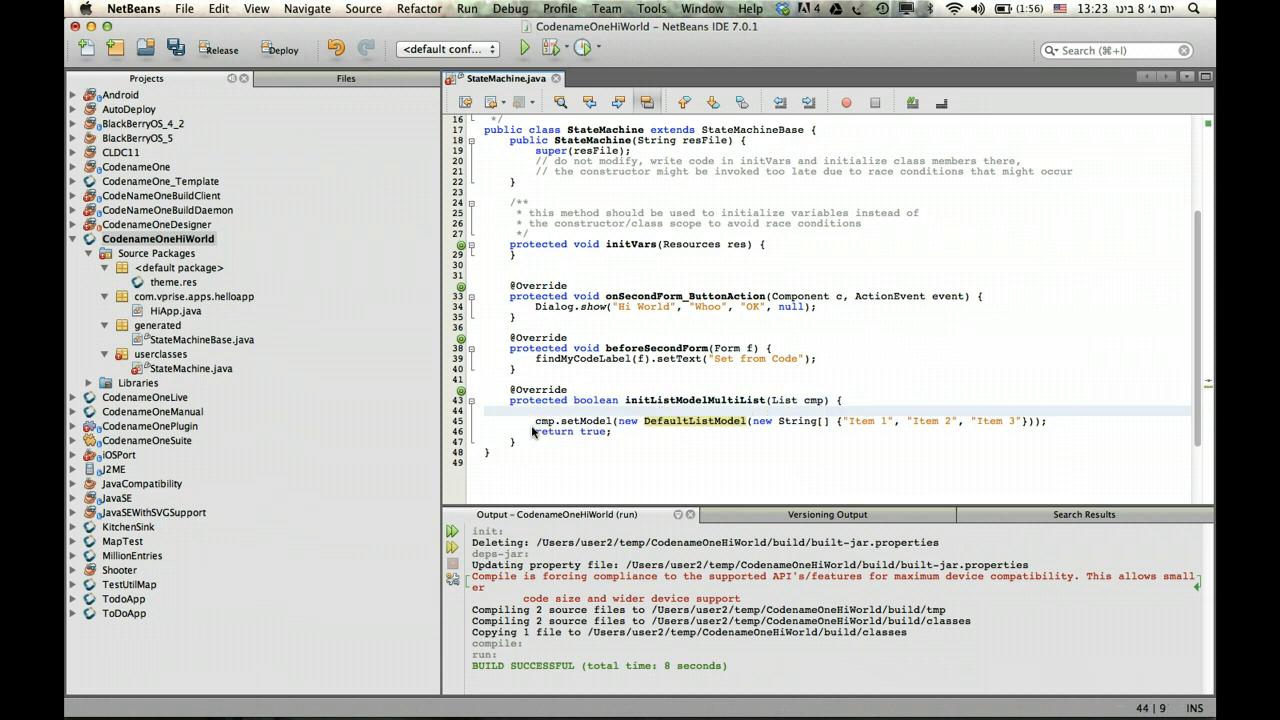
text(Vector vec = new)
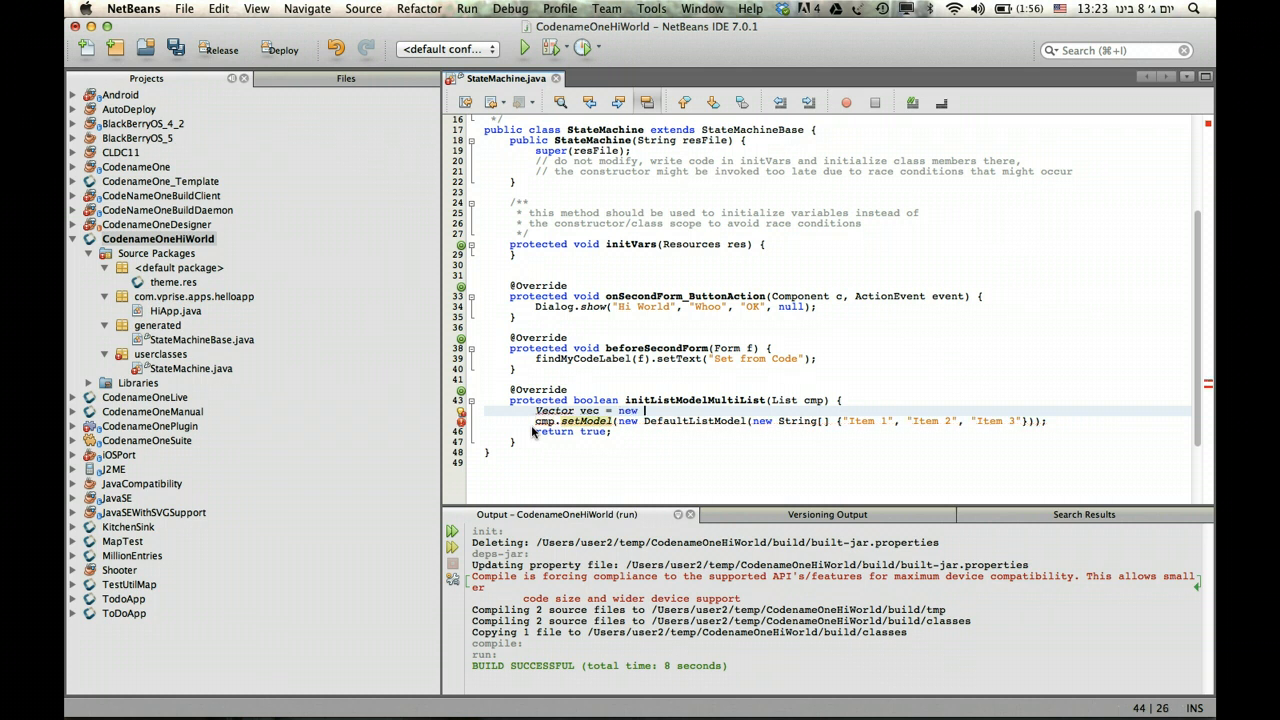
text(Vector();)
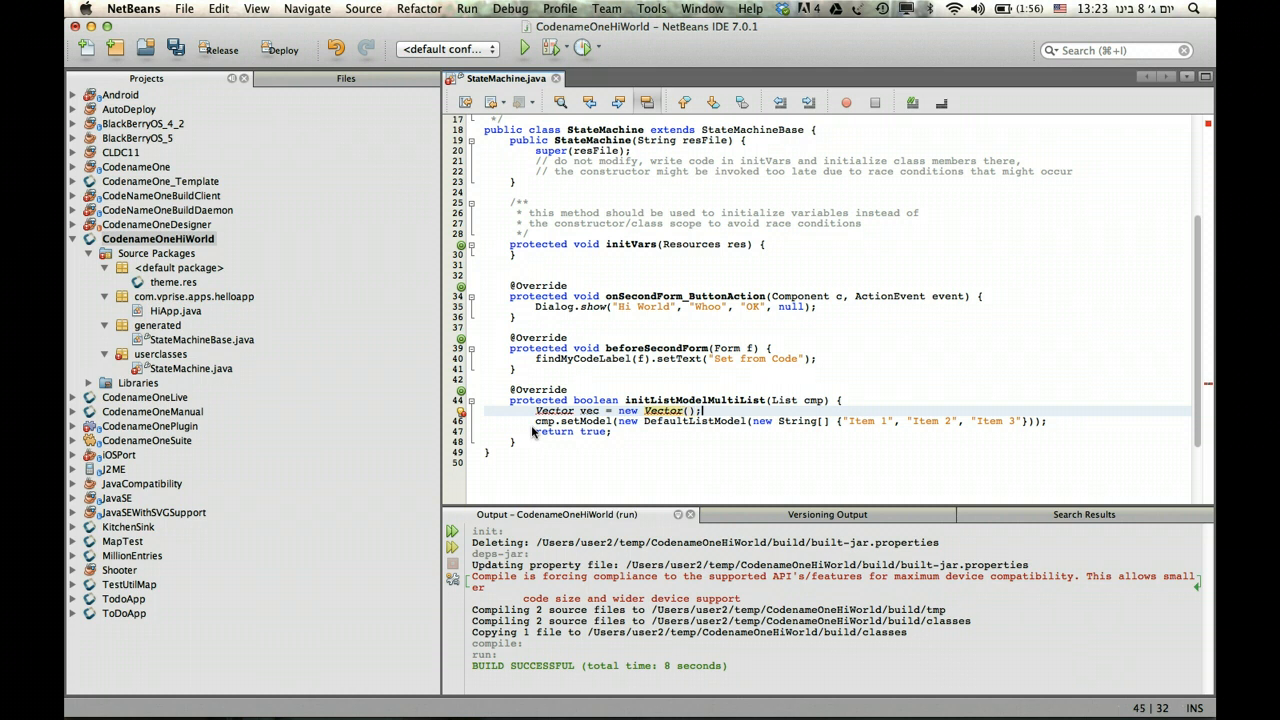
key(enter)
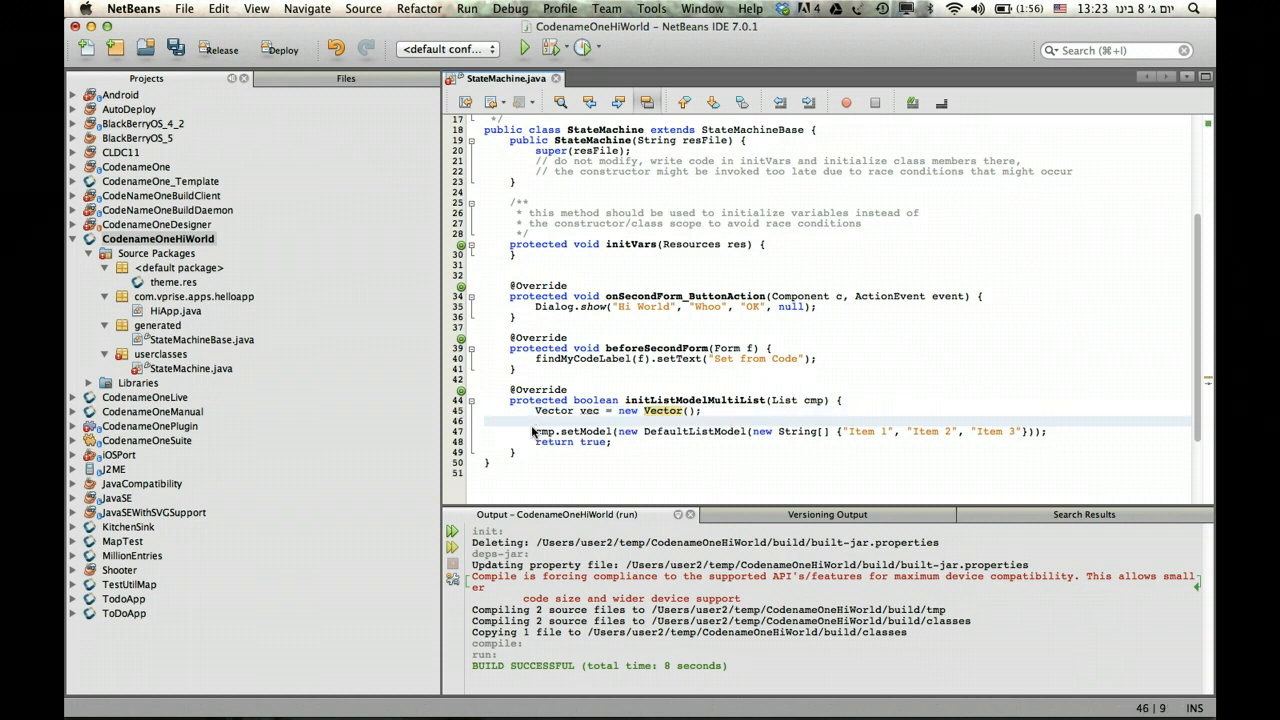
text(Hashtable)
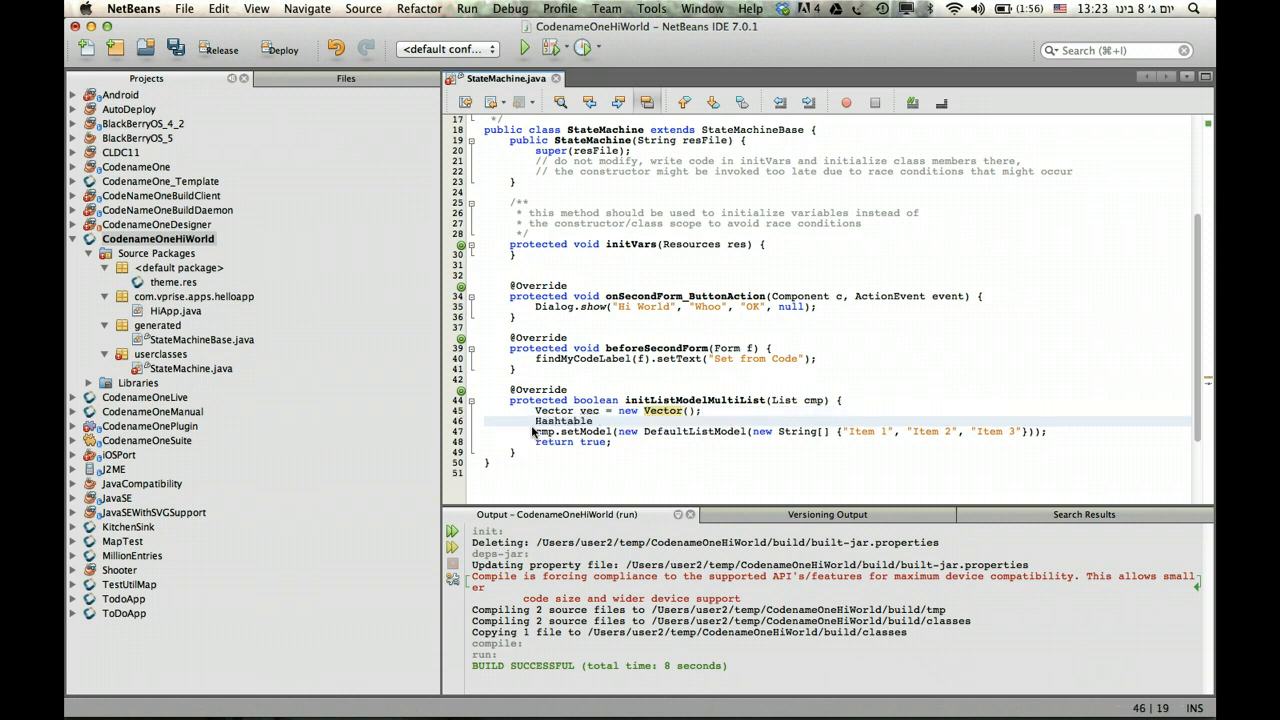
text(h = new Hasht)
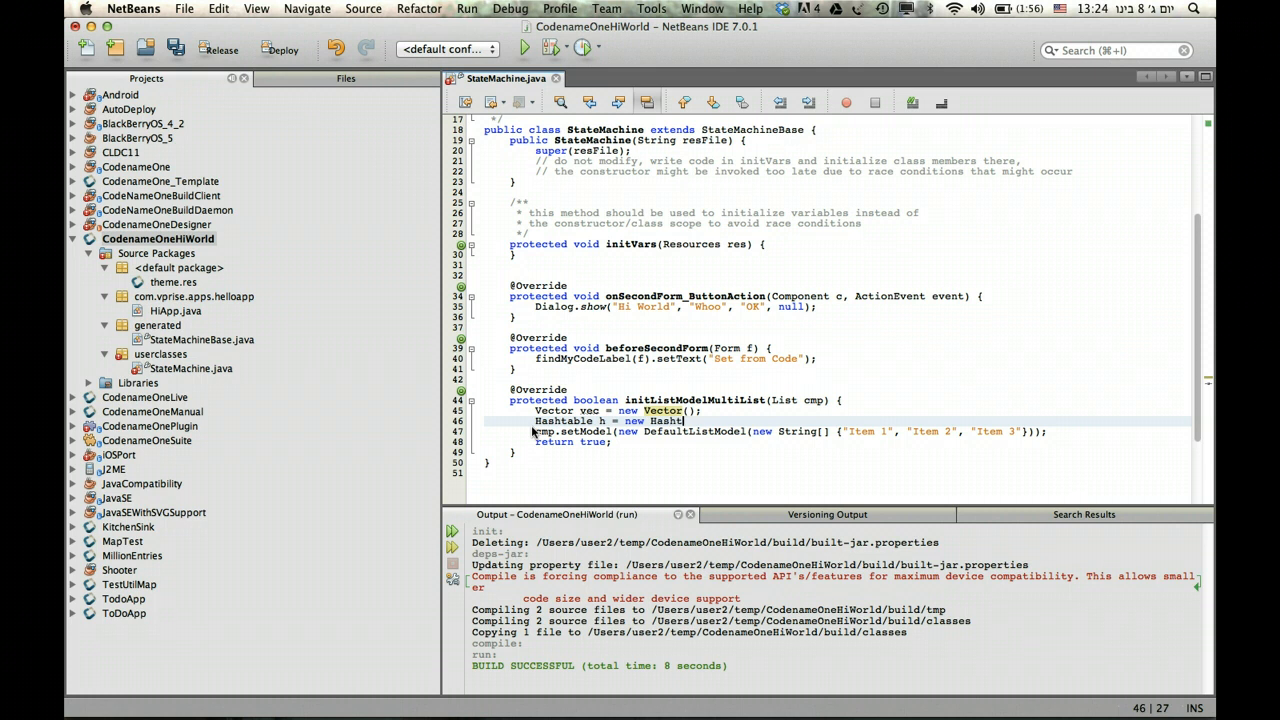
text(able();)
text(h.put("Line)
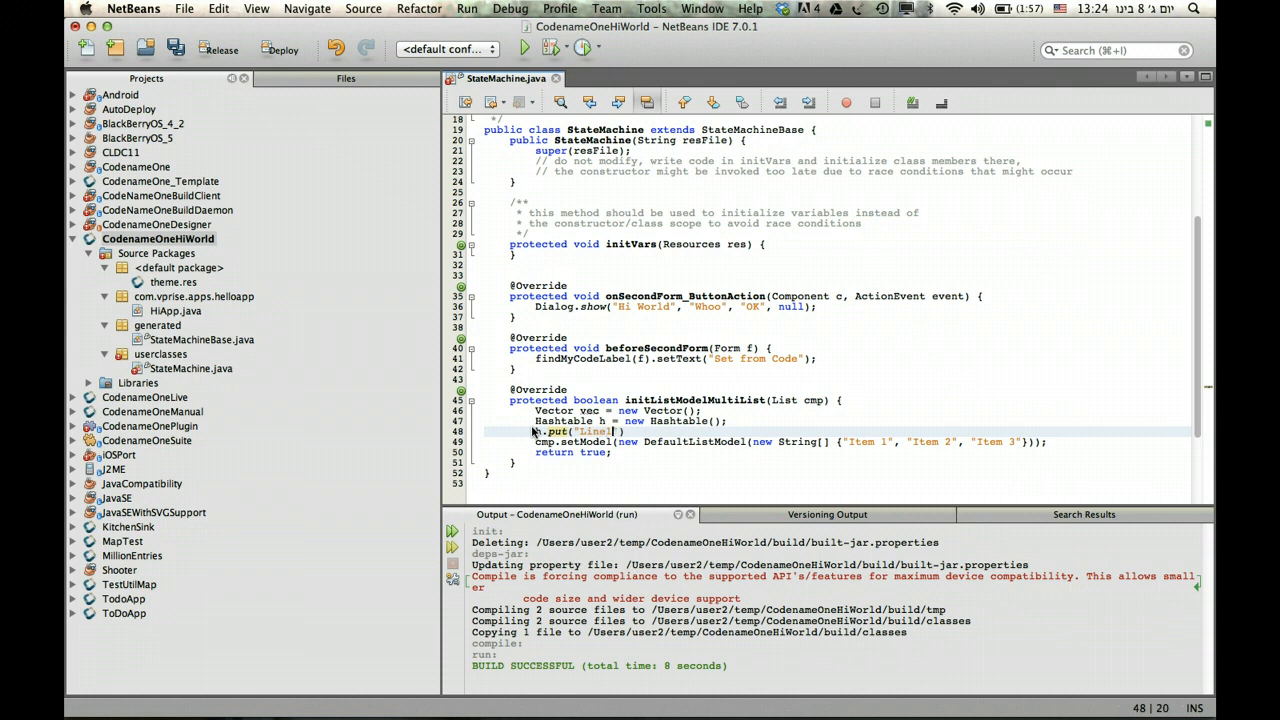
- Put Line1 and Line2 values into h, add h to vec, and back the list with new DefaultListModel(vec)
text(1", "XXXX)
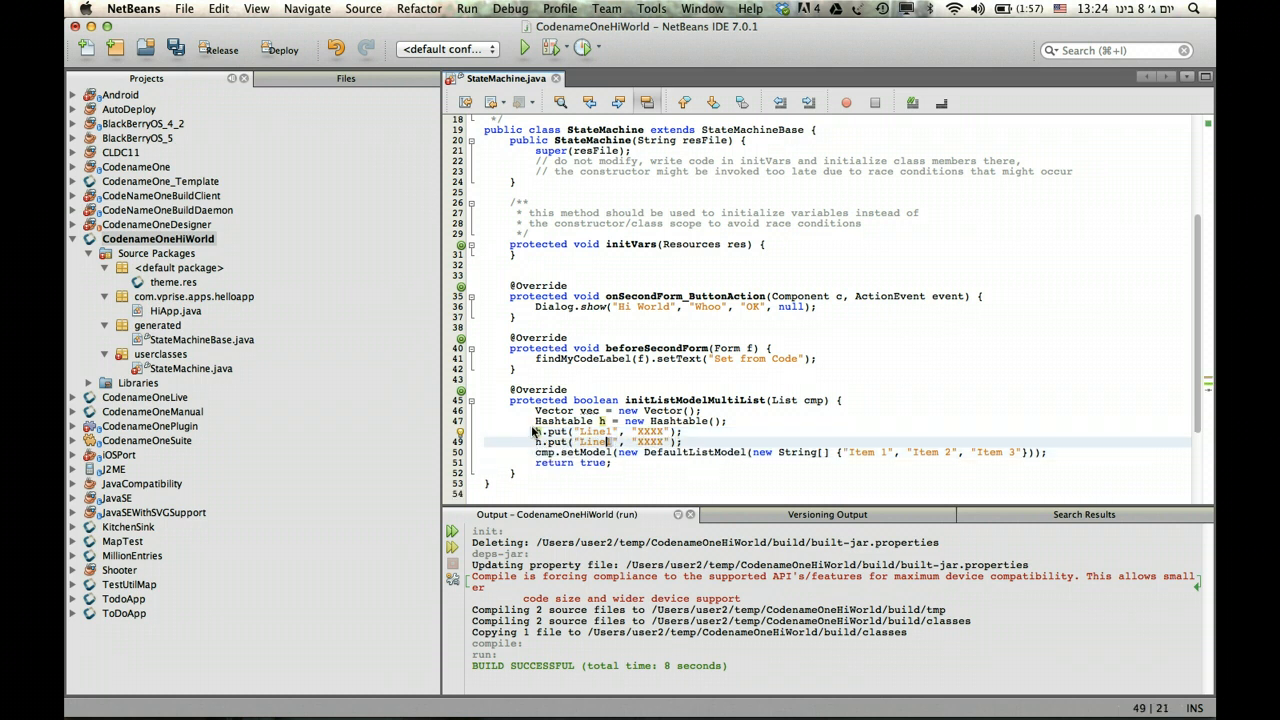
text(2)
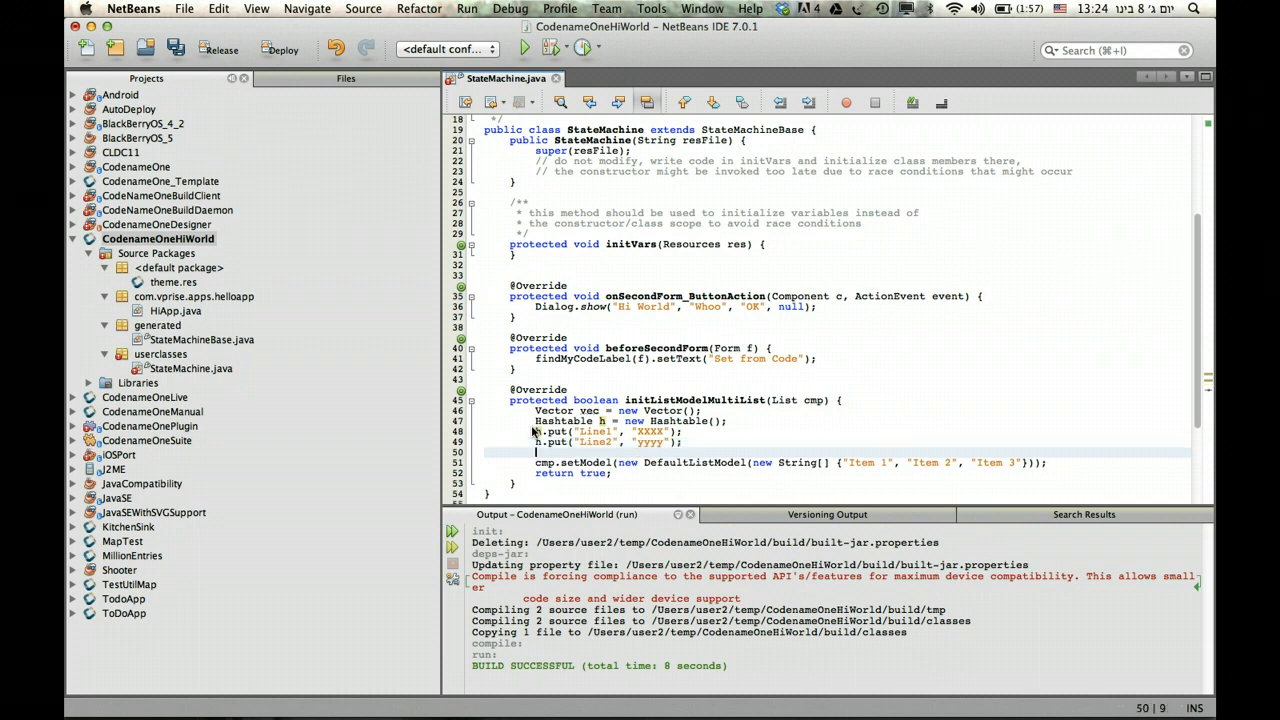
text(vec.addElement(h);)
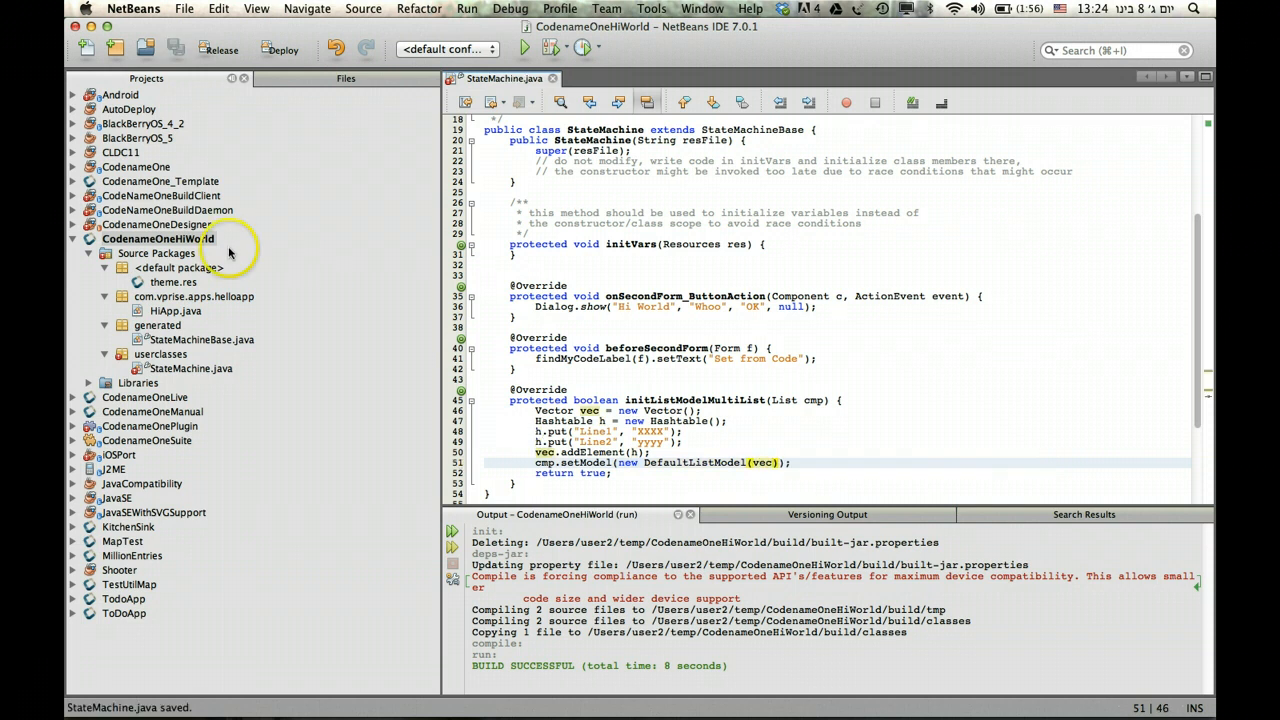
- Run the CodenameOneHiWorld project in the simulator and switch back to Codename One Designer
right_click(156, 240)
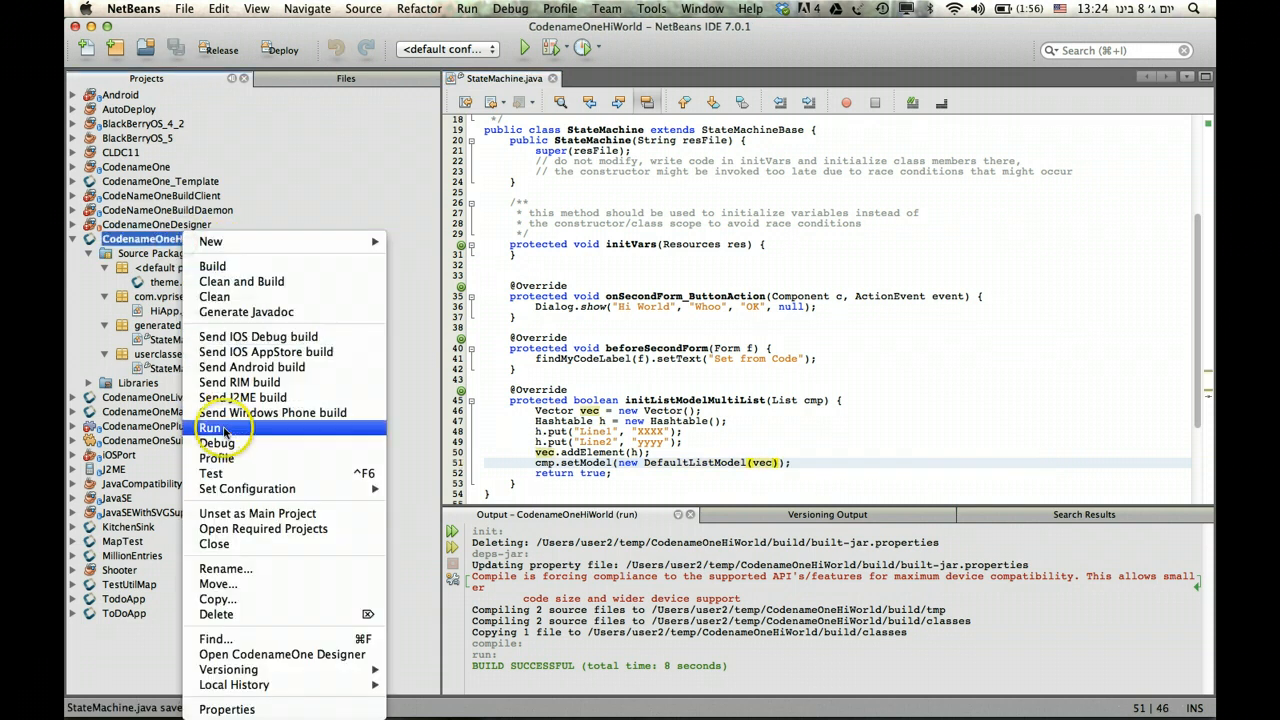
click(210, 428)
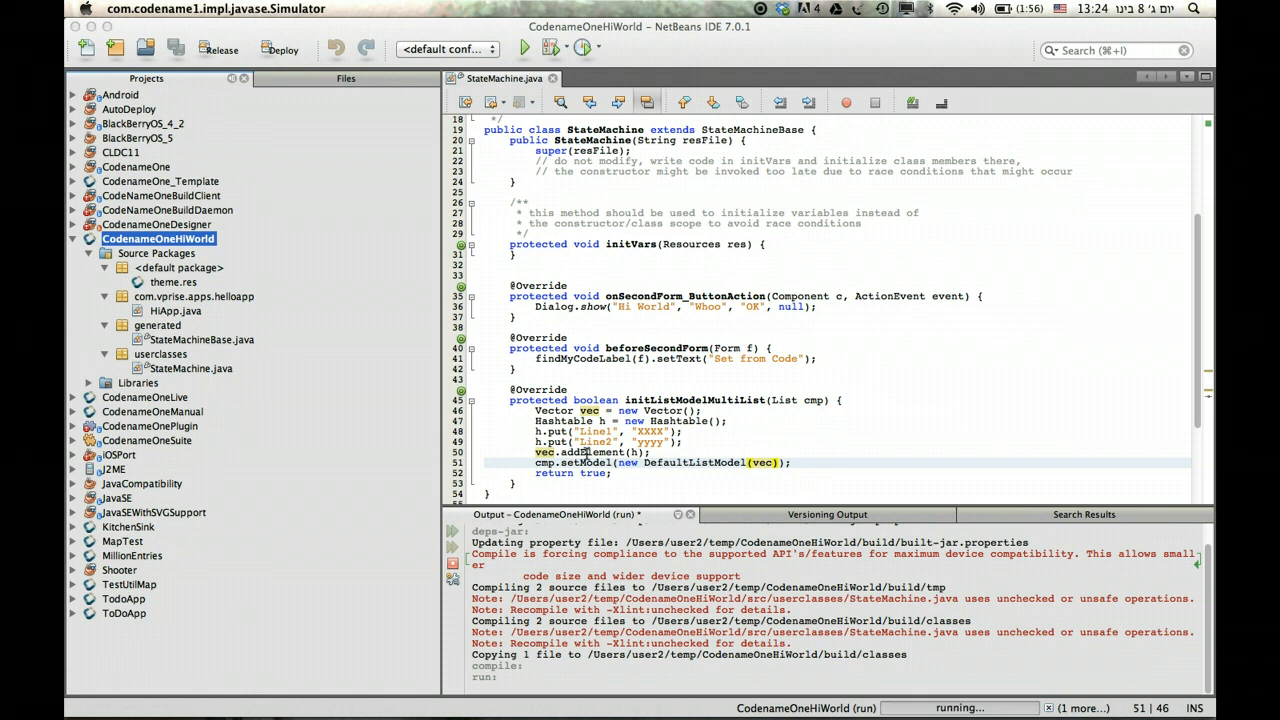
click(524, 48)
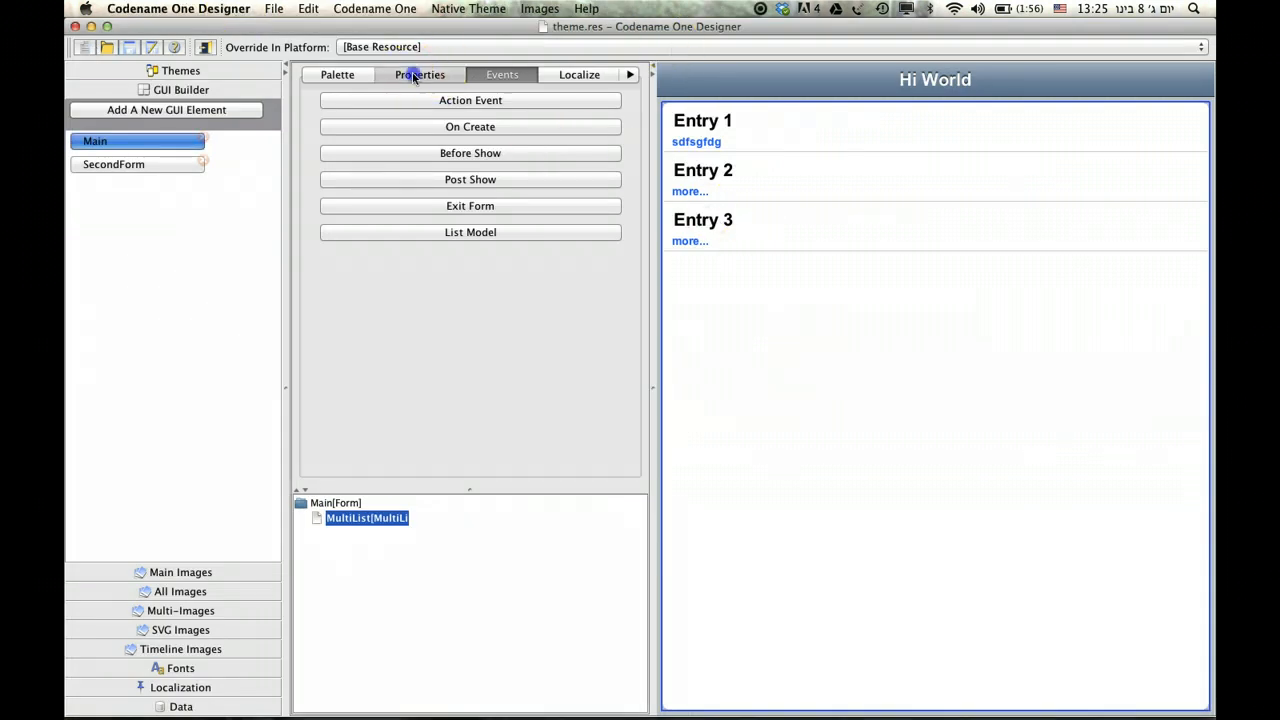
- Change the MultiList's name1 property value to firstName, clearing the preview's entry titles
click(420, 74)
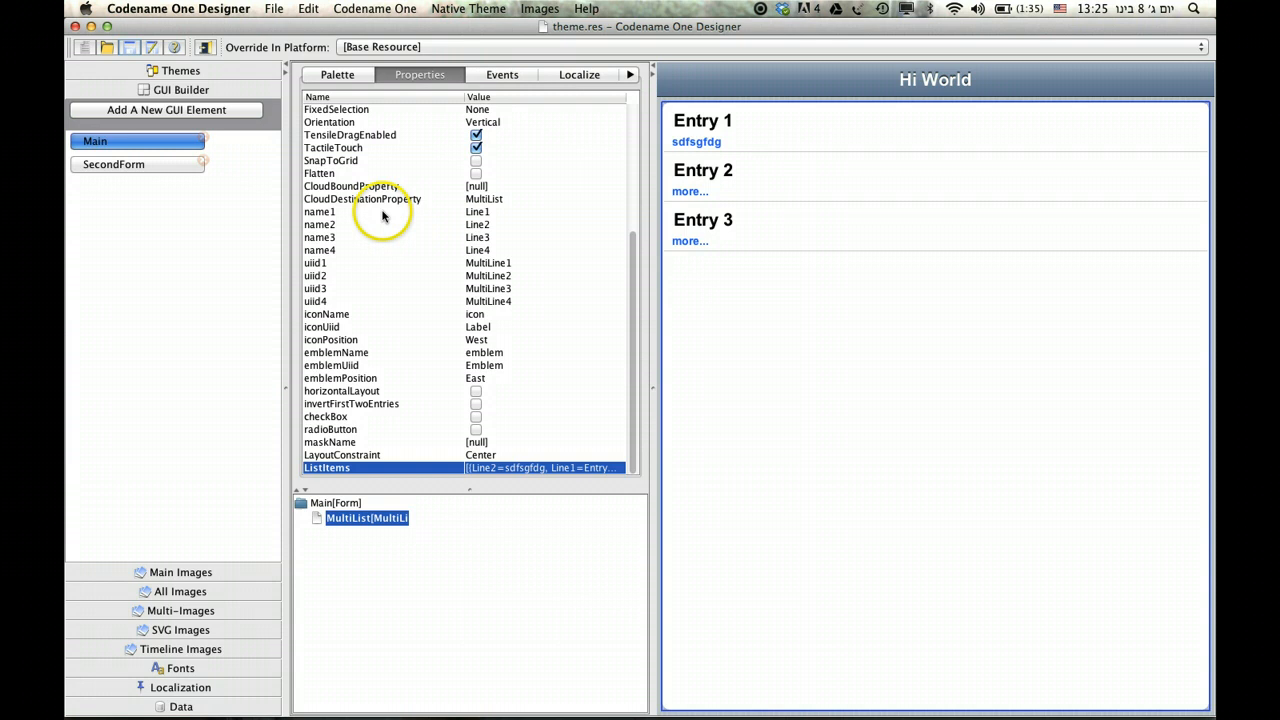
click(320, 224)
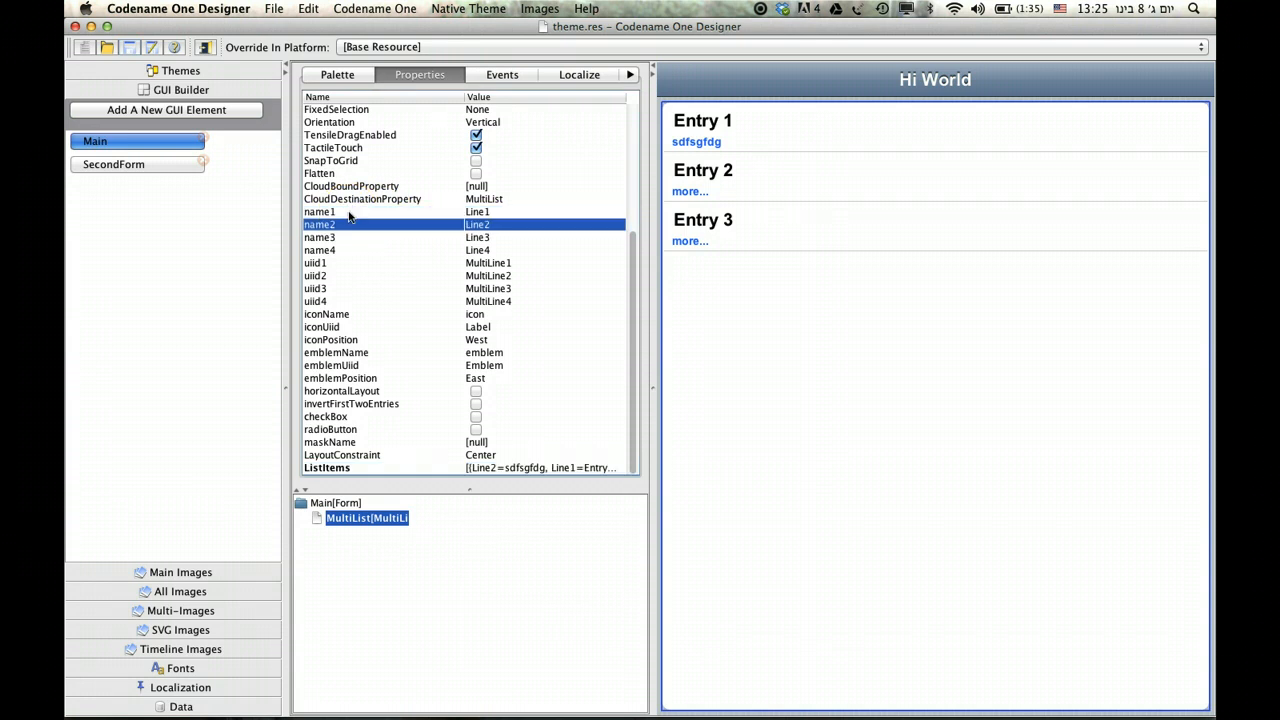
click(320, 212)
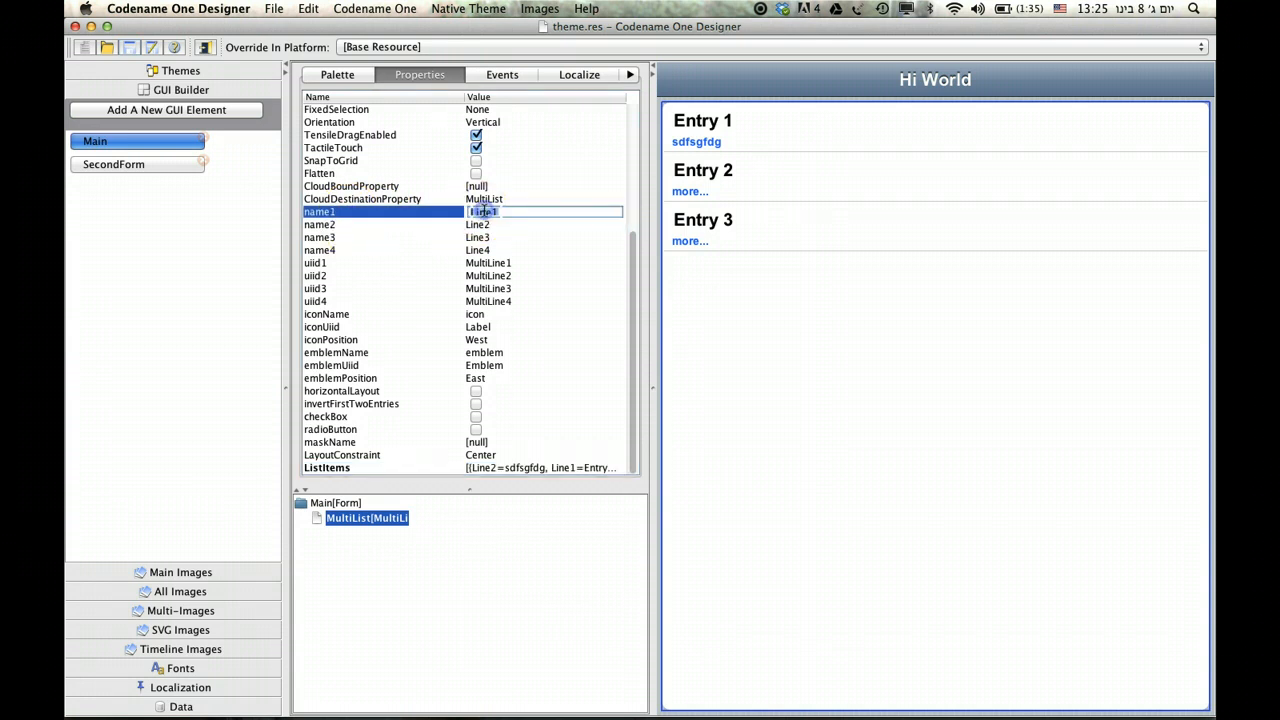
text(firstName)
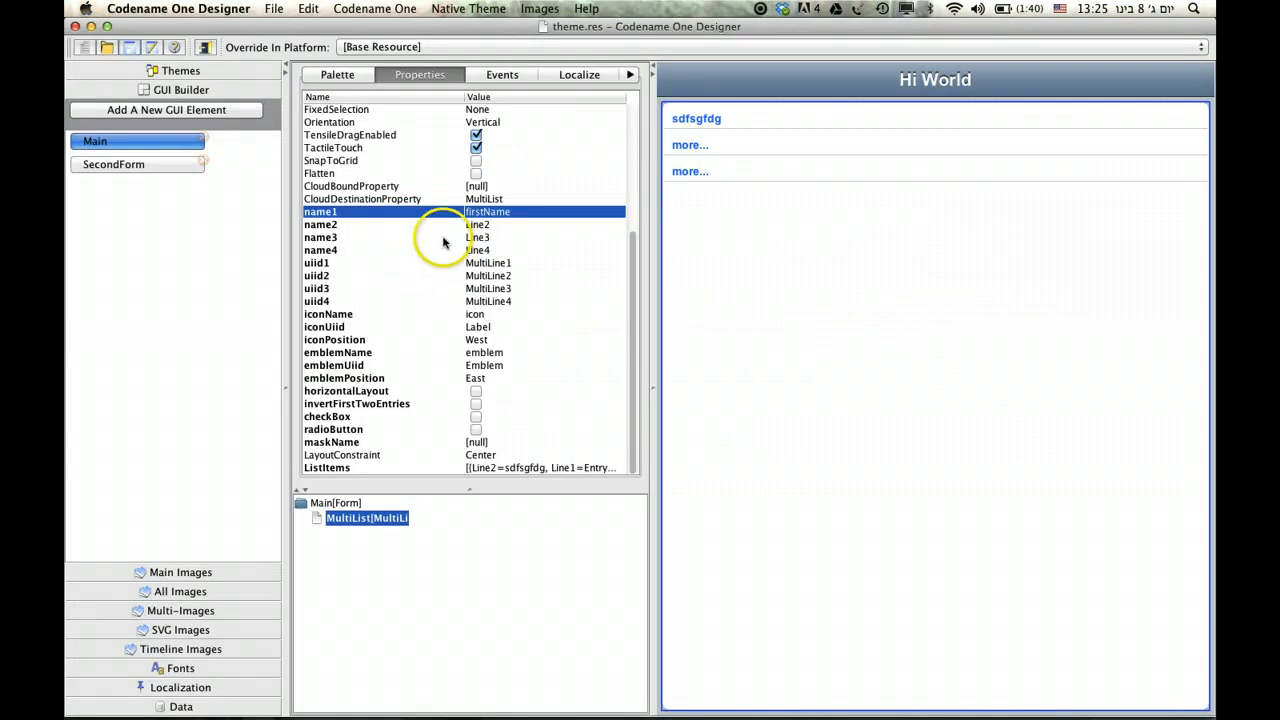
click(328, 314)
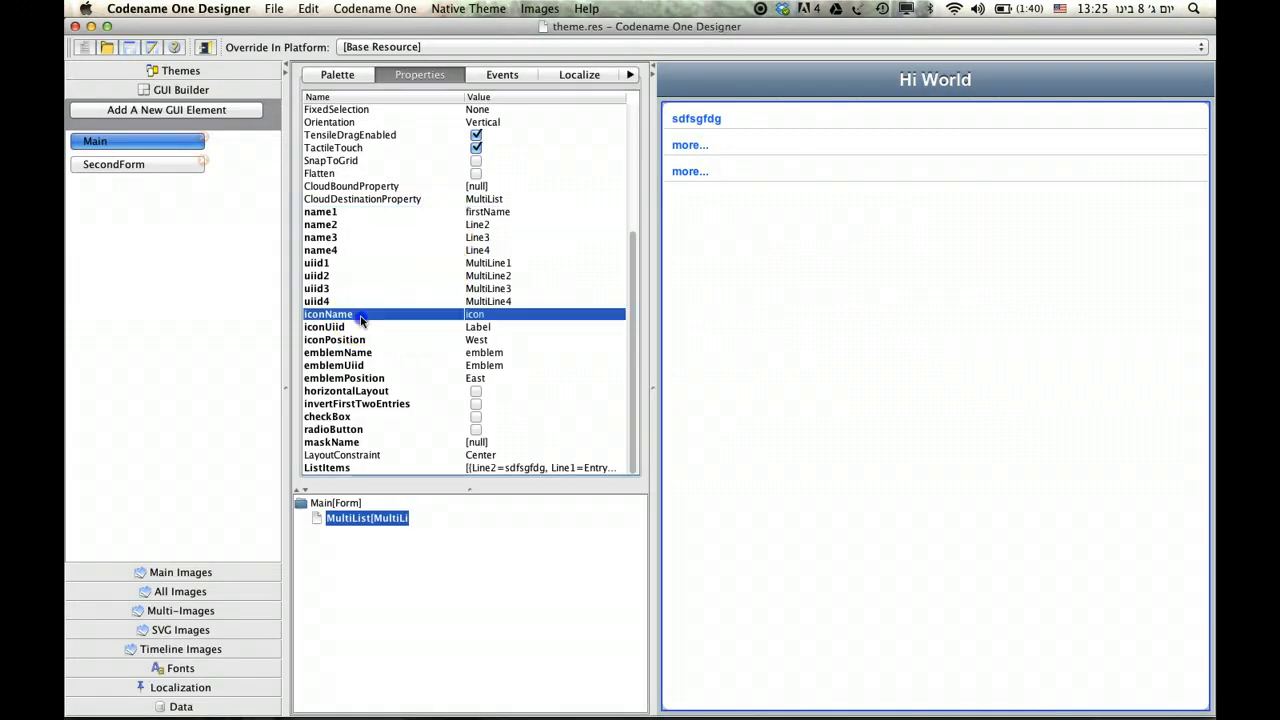